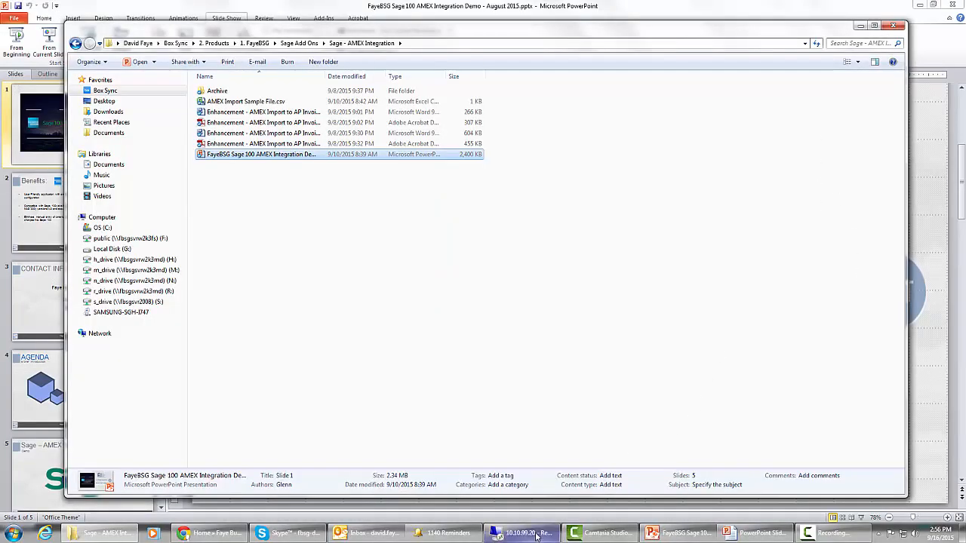
- Switch to the remote desktop session running Sage 100 ERP and the AMEX CSV
left_click(521, 533)
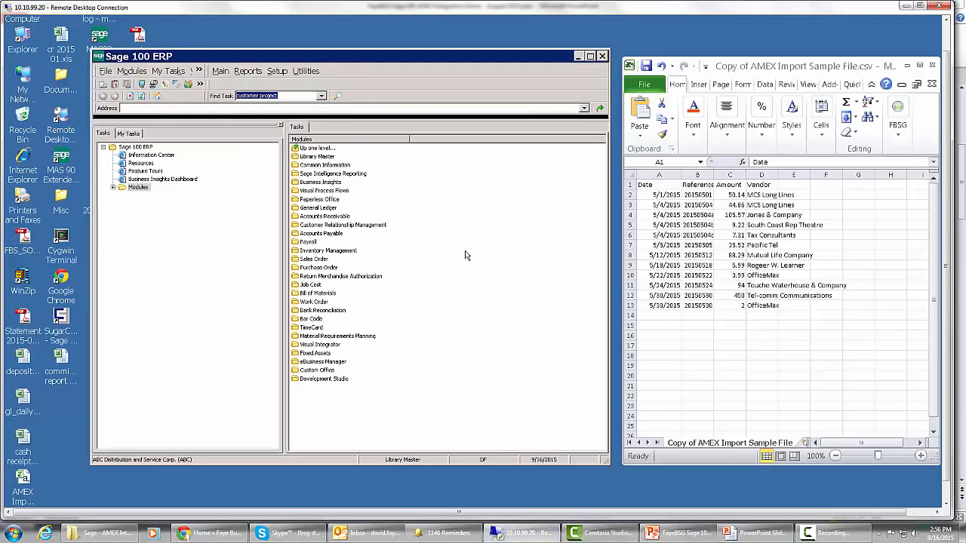
mouse_move(857, 207)
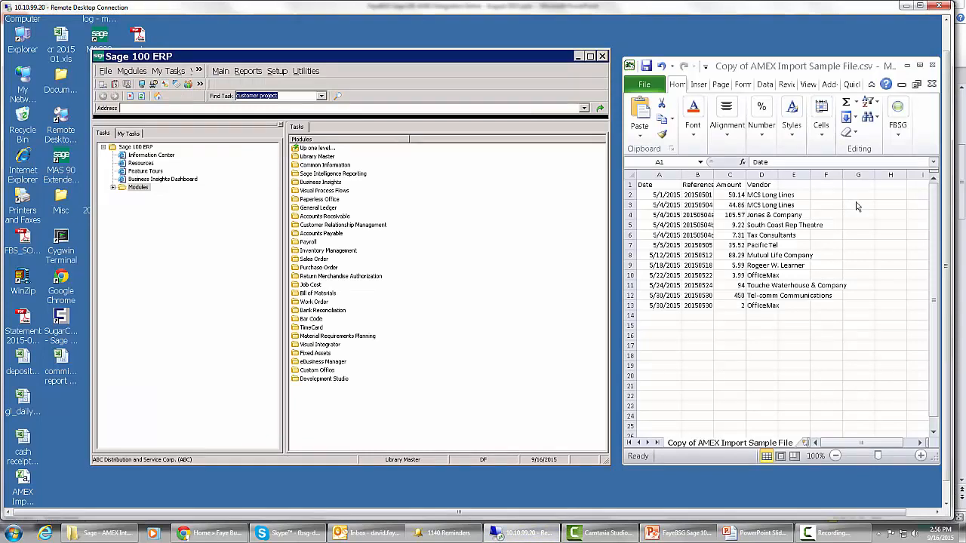
mouse_move(808, 210)
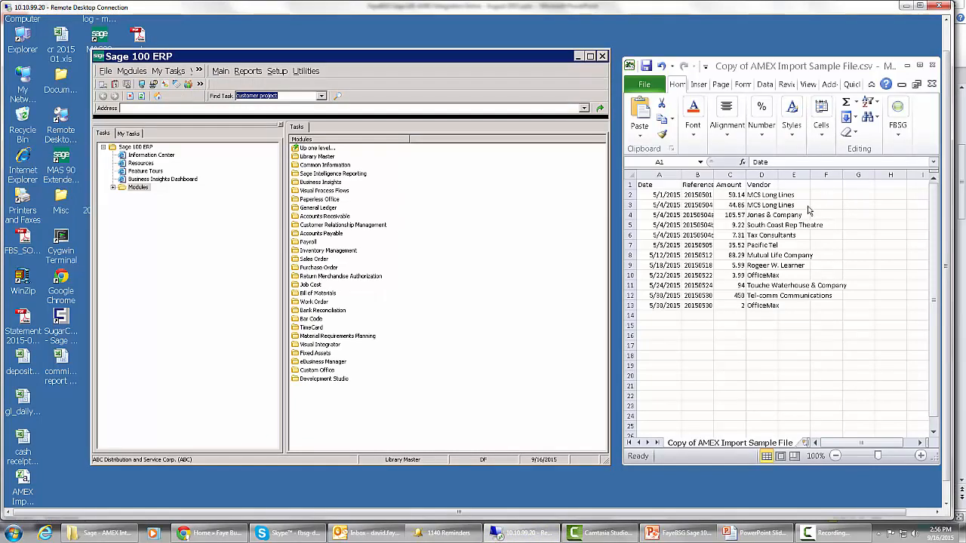
mouse_move(770, 302)
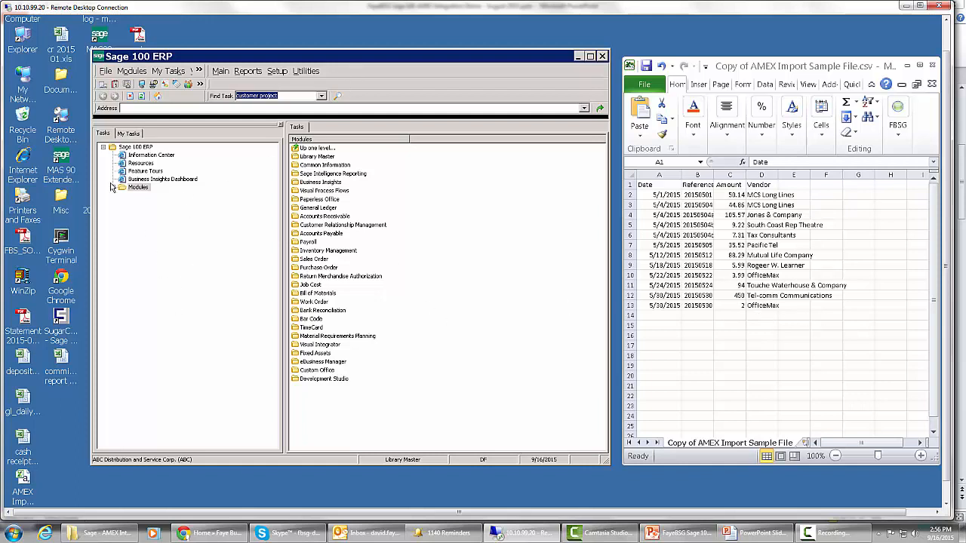
- Expand Modules > Accounts Payable in the Tasks tree and show its Utilities
left_click(112, 187)
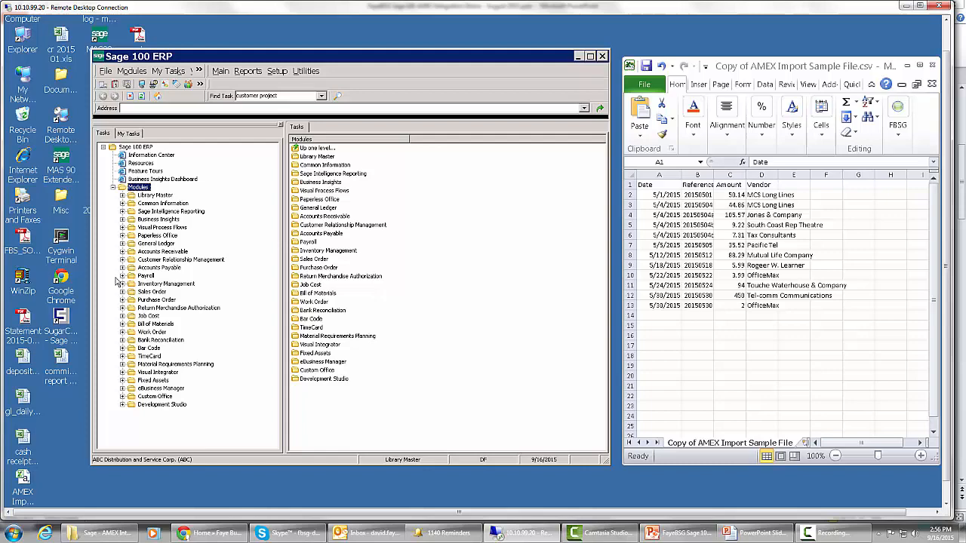
left_click(123, 268)
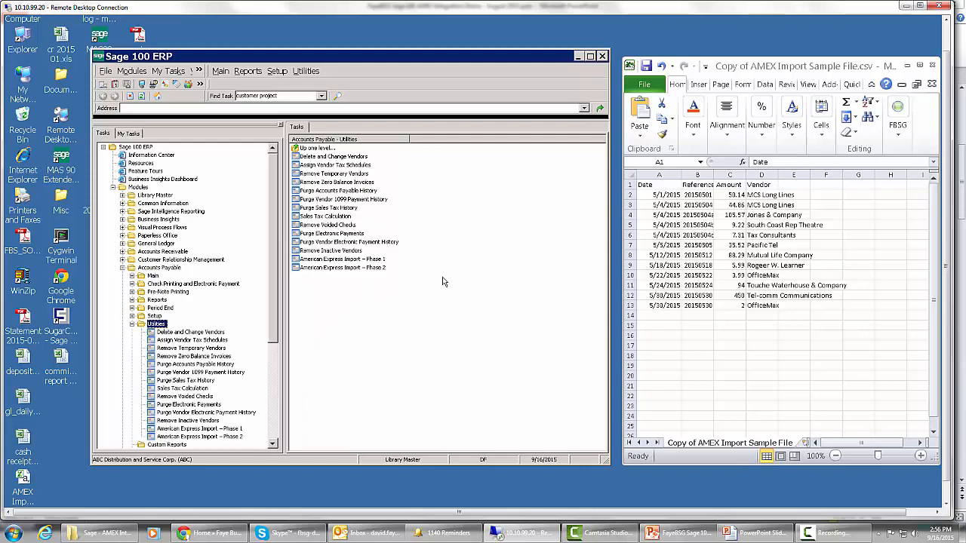
left_click(342, 258)
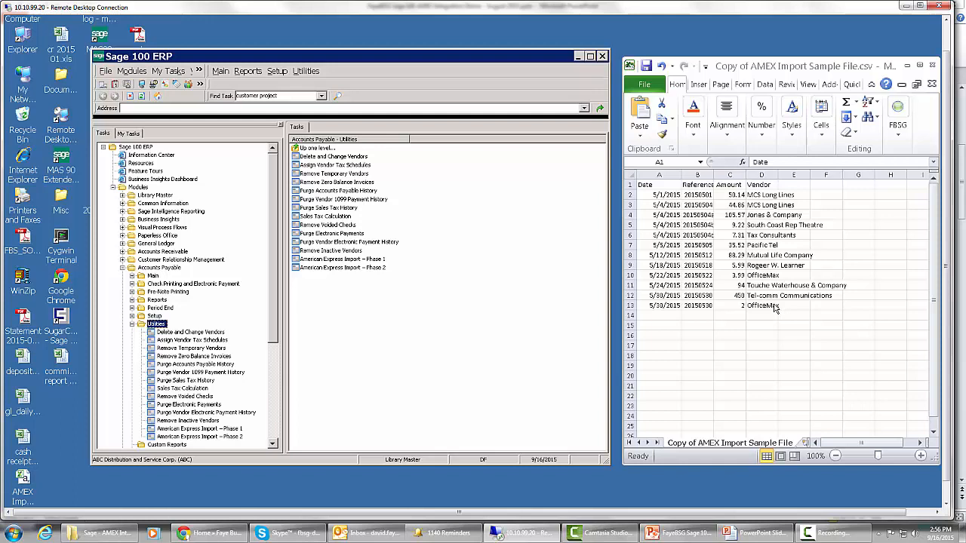
mouse_move(441, 281)
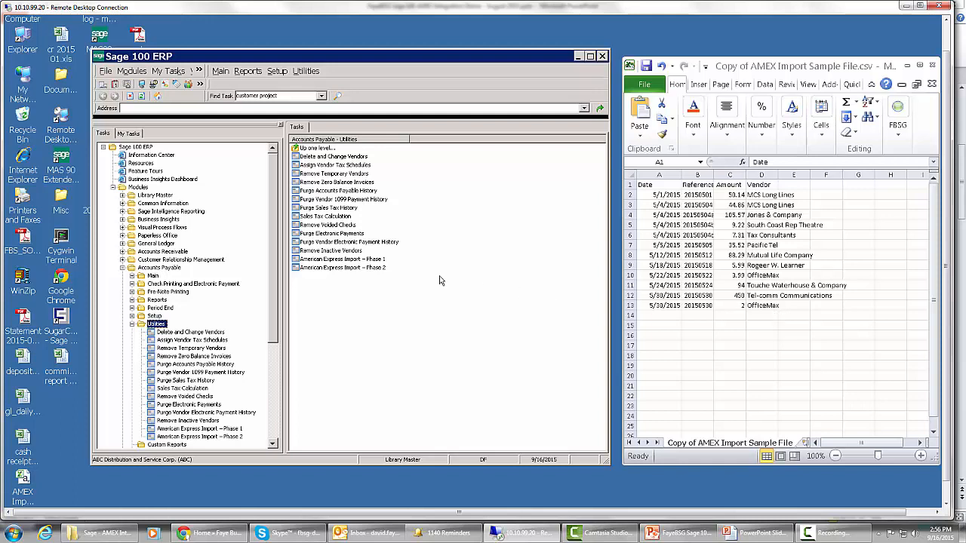
mouse_move(398, 310)
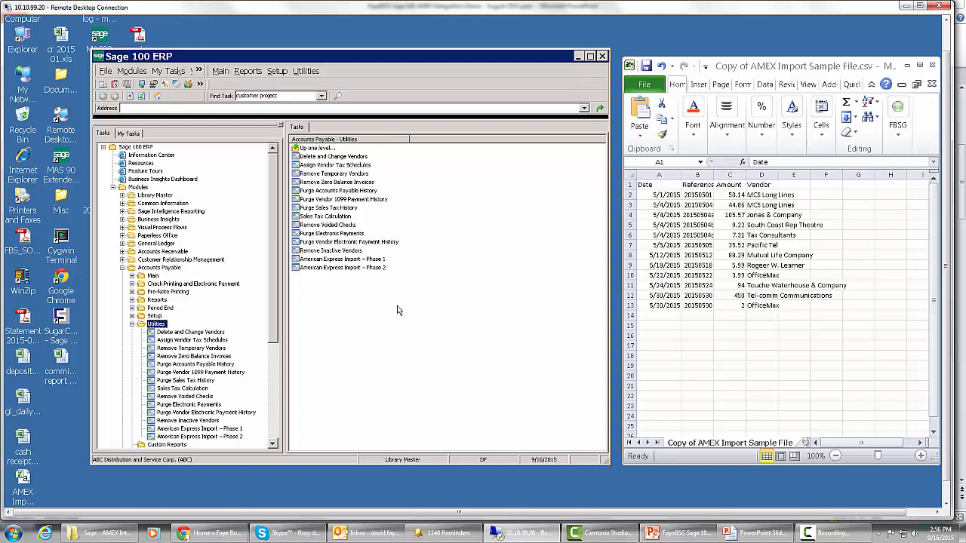
mouse_move(486, 315)
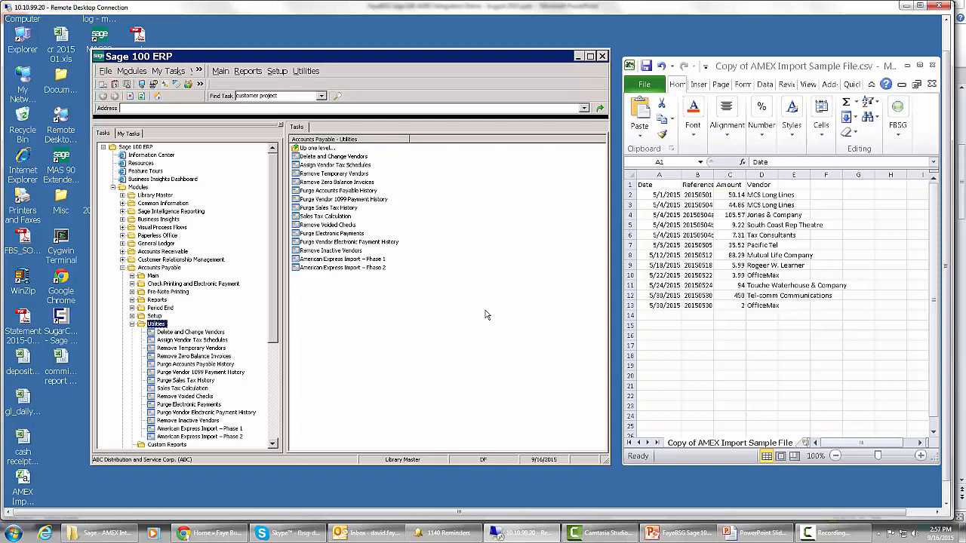
mouse_move(423, 291)
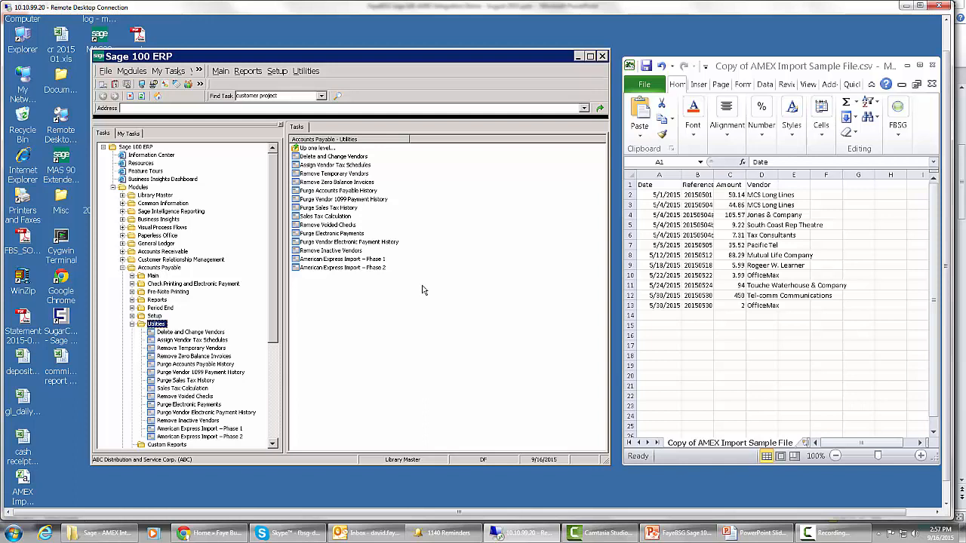
mouse_move(729, 223)
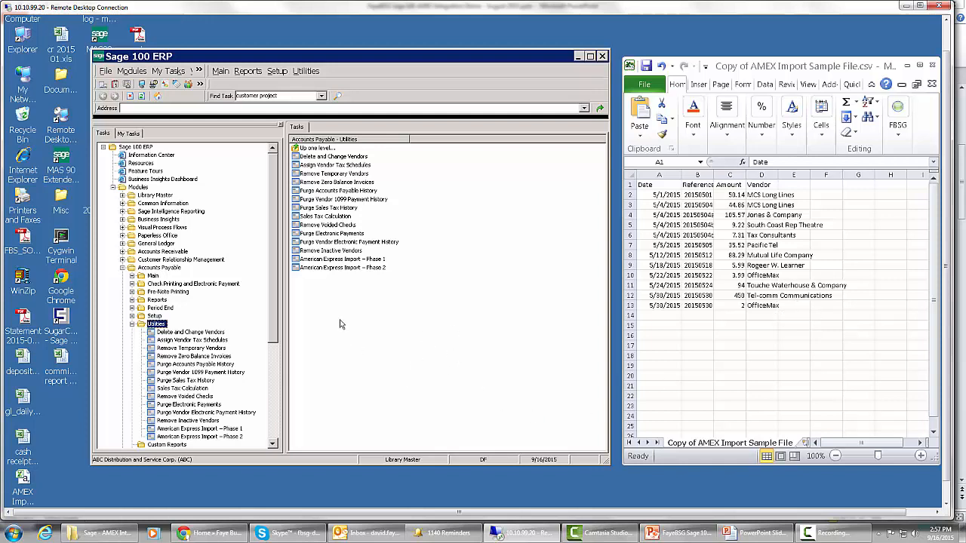
- Run American Express Import Phase 1 on AMEX Import Sample File.csv with the default accounting date
left_click(342, 259)
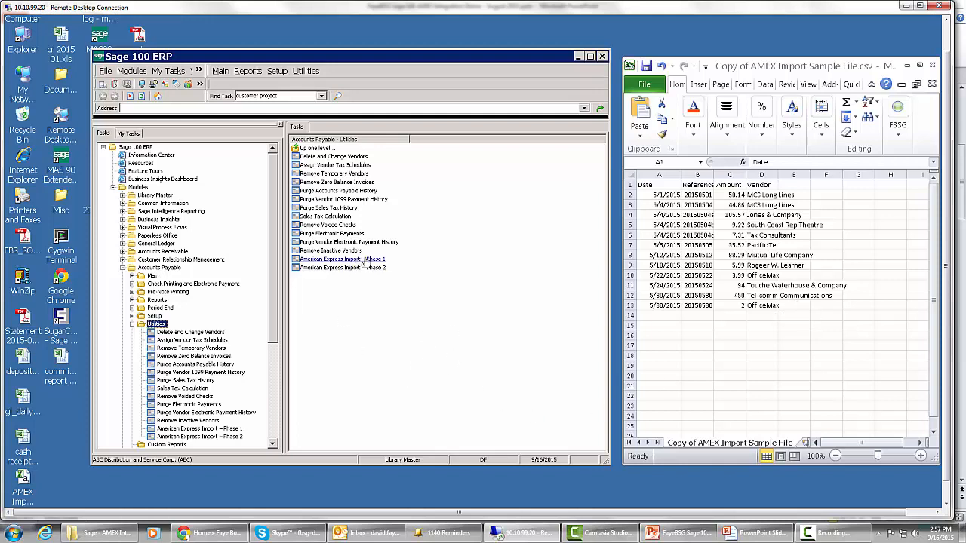
double_click(342, 259)
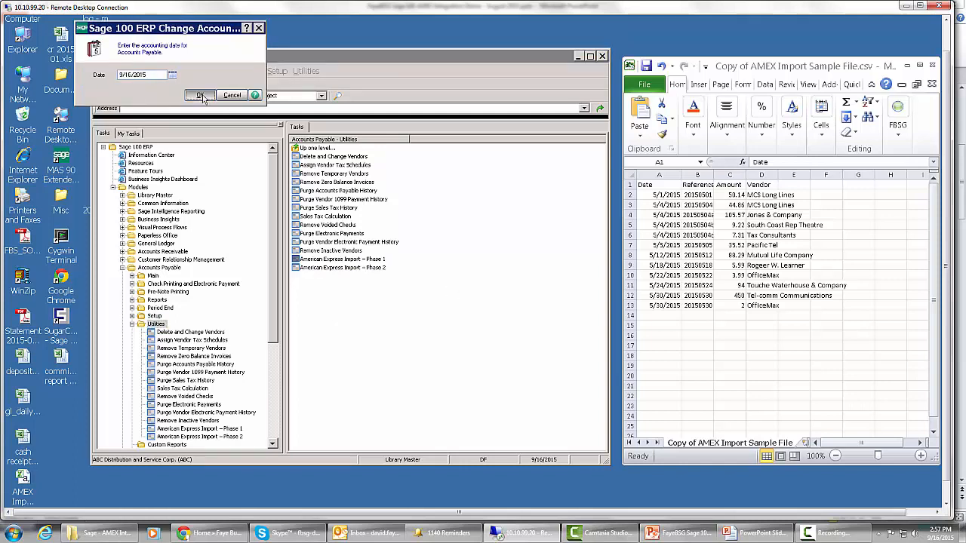
left_click(199, 95)
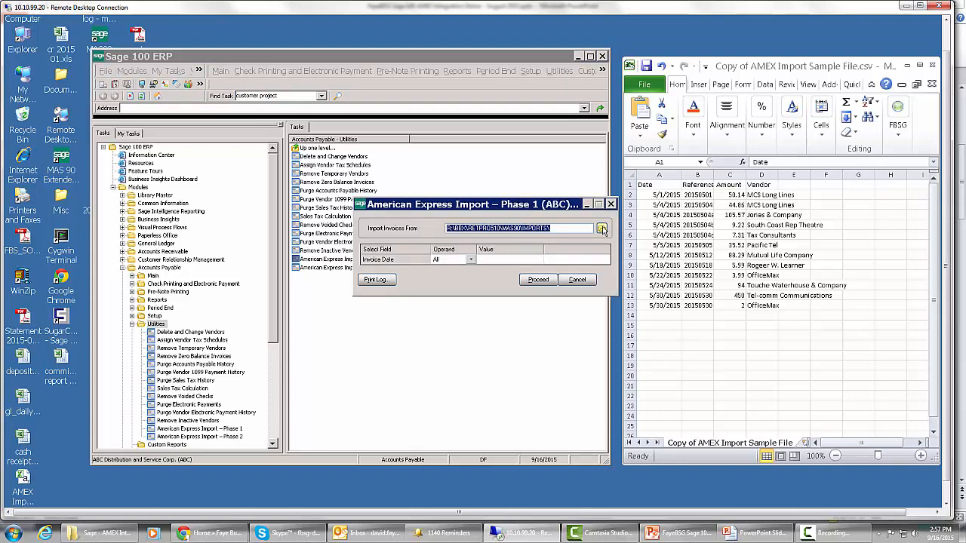
left_click(602, 228)
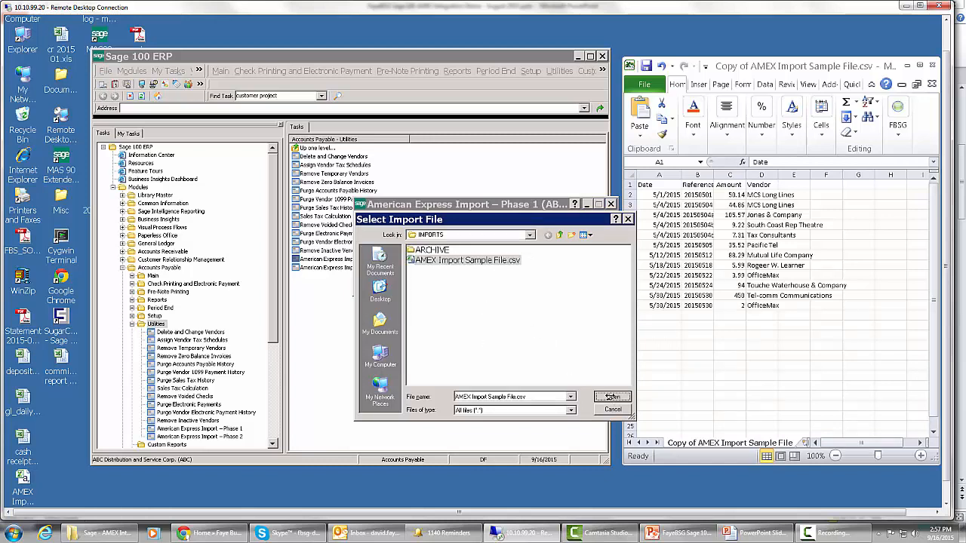
left_click(611, 397)
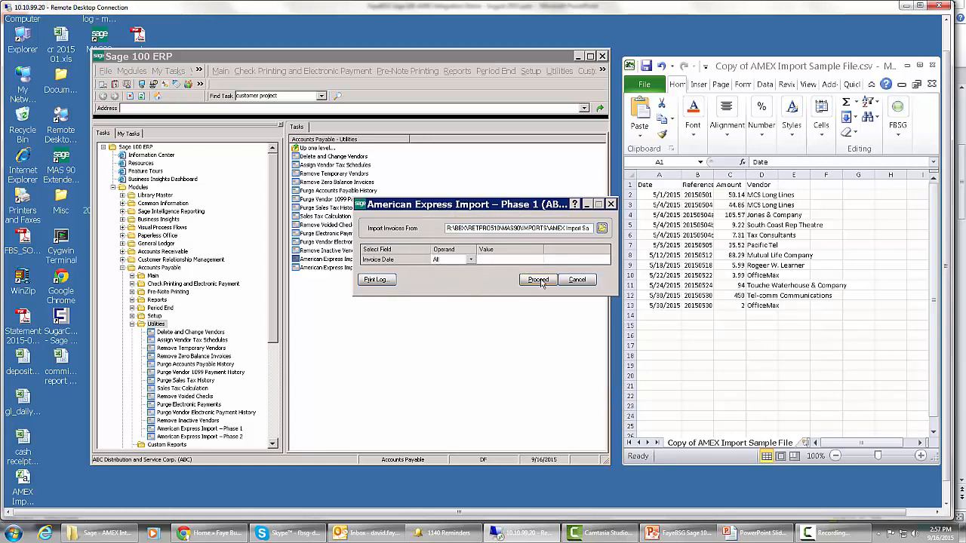
left_click(537, 279)
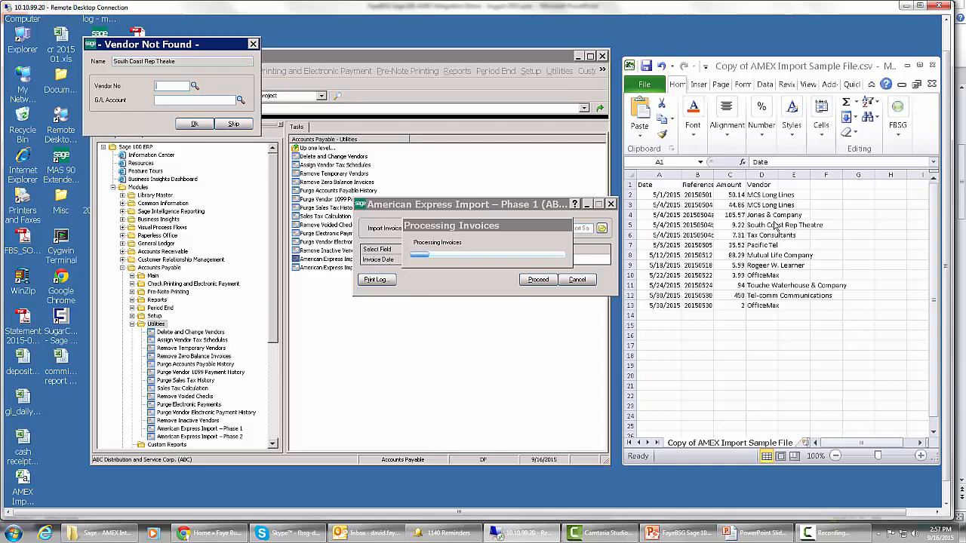
mouse_move(258, 164)
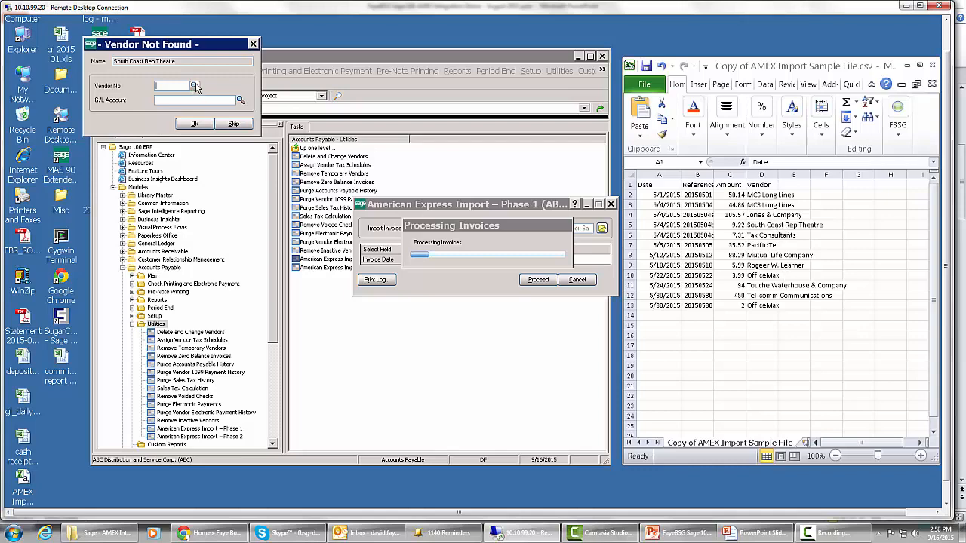
- Map the unmatched payee South Coast Rep Theatre to the South Coast Rep Theater vendor
left_click(195, 85)
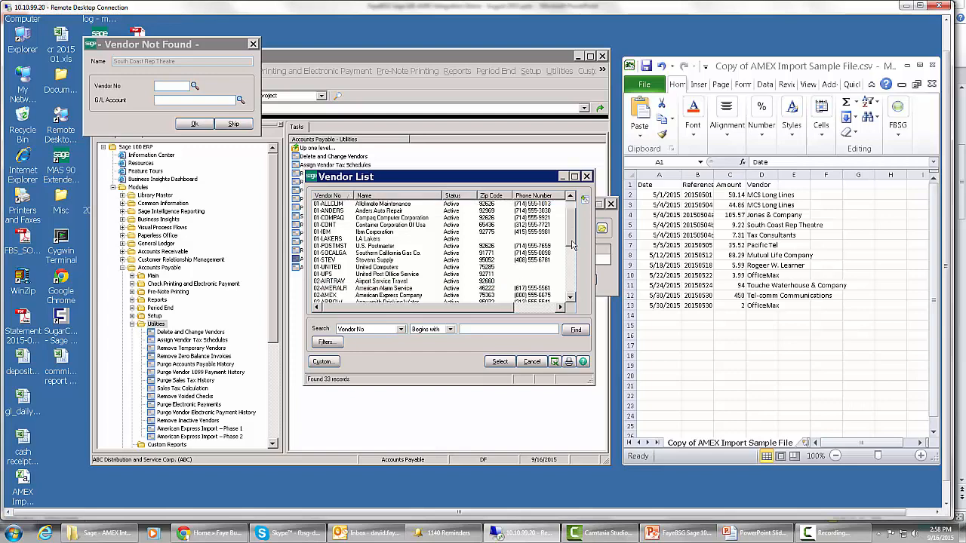
scroll("down", 3)
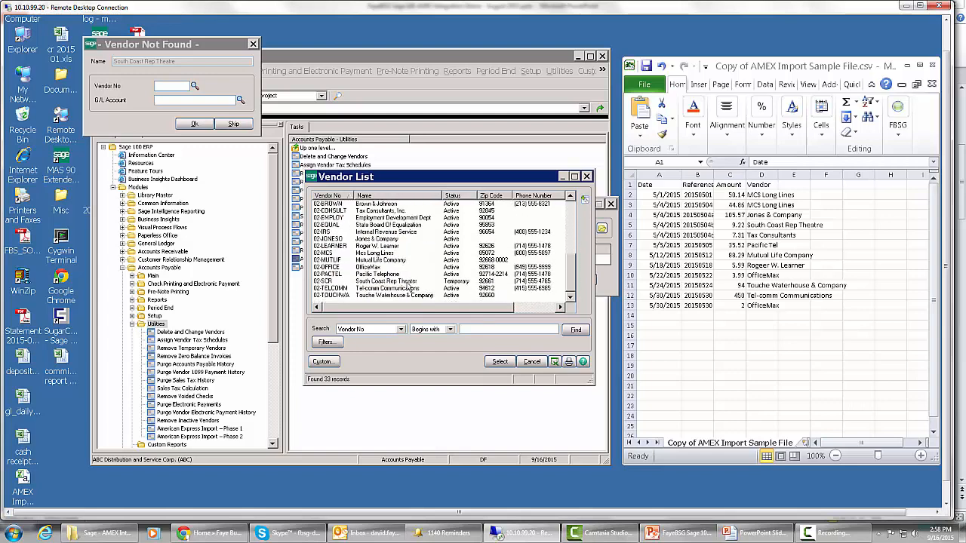
left_click(392, 281)
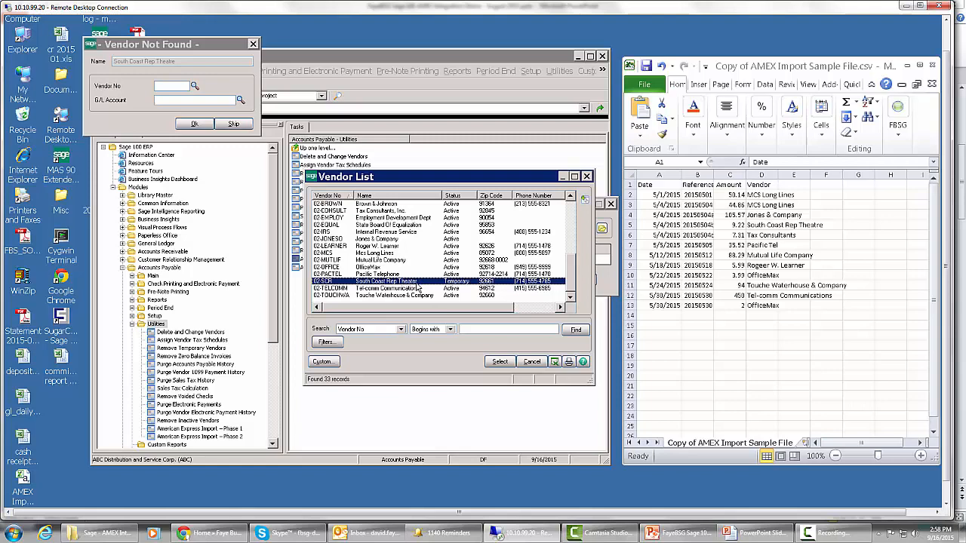
left_click(499, 361)
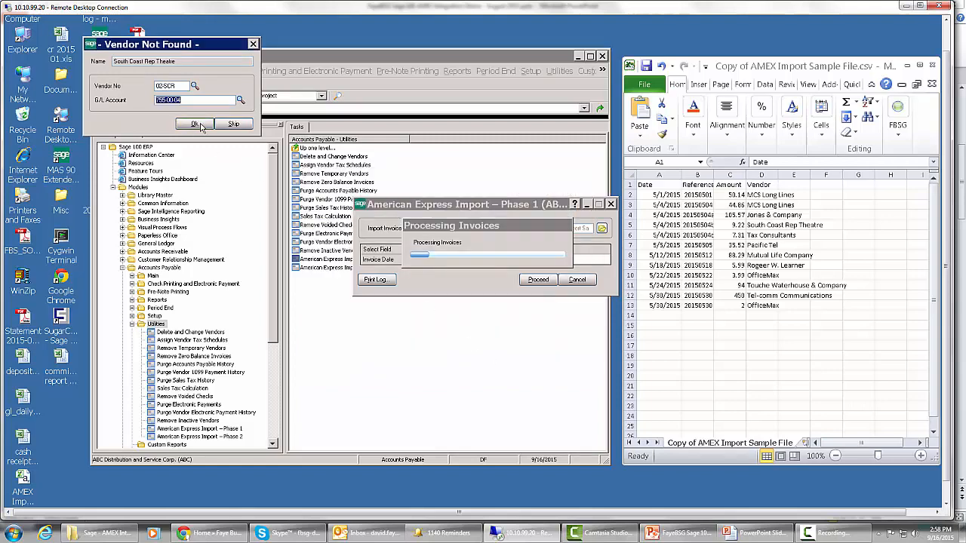
left_click(195, 124)
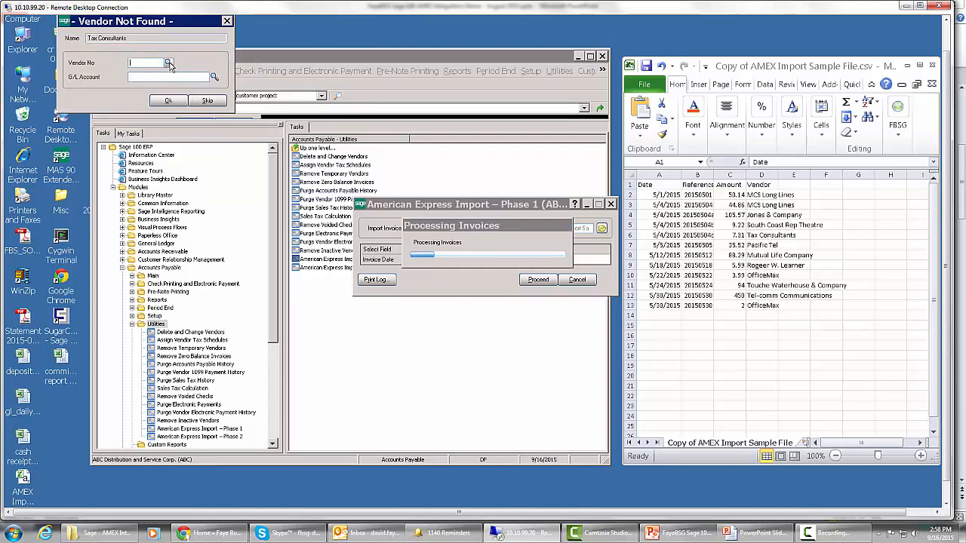
- Match Tax Consultants to its existing vendor record and look up a vendor for Pacific Tel
left_click(169, 63)
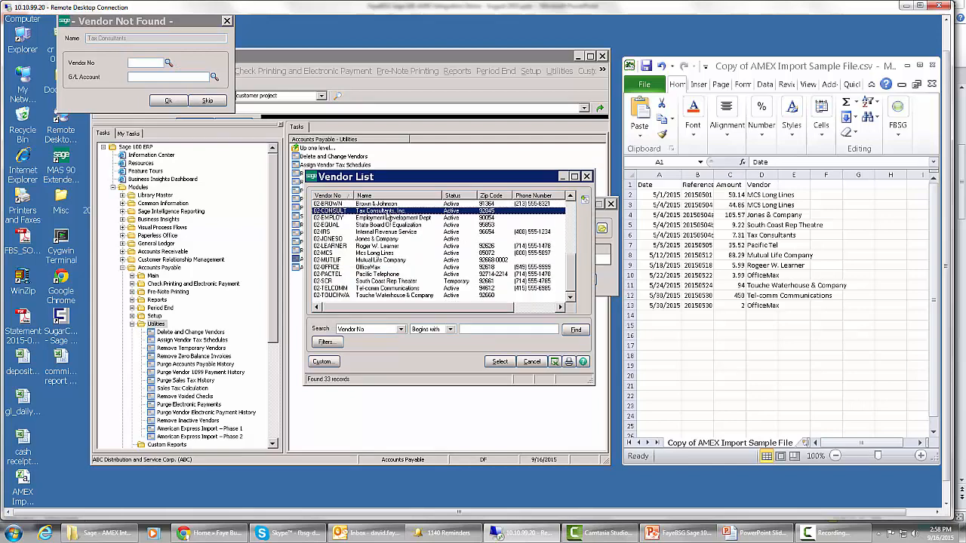
left_click(168, 101)
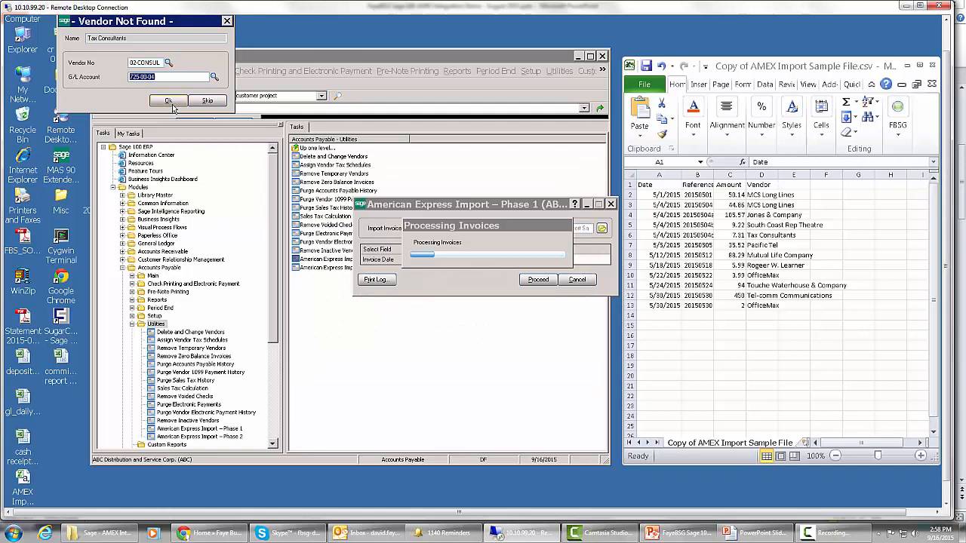
left_click(169, 101)
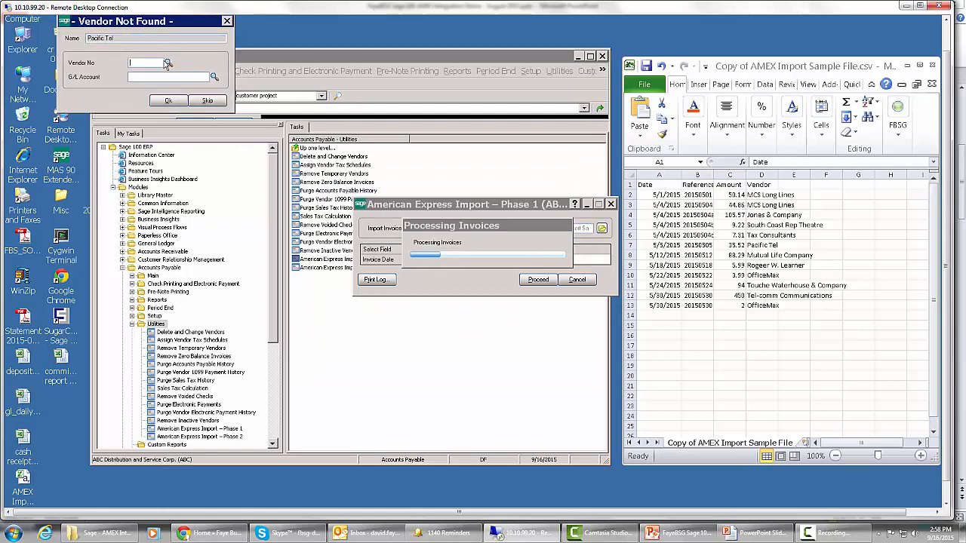
left_click(168, 62)
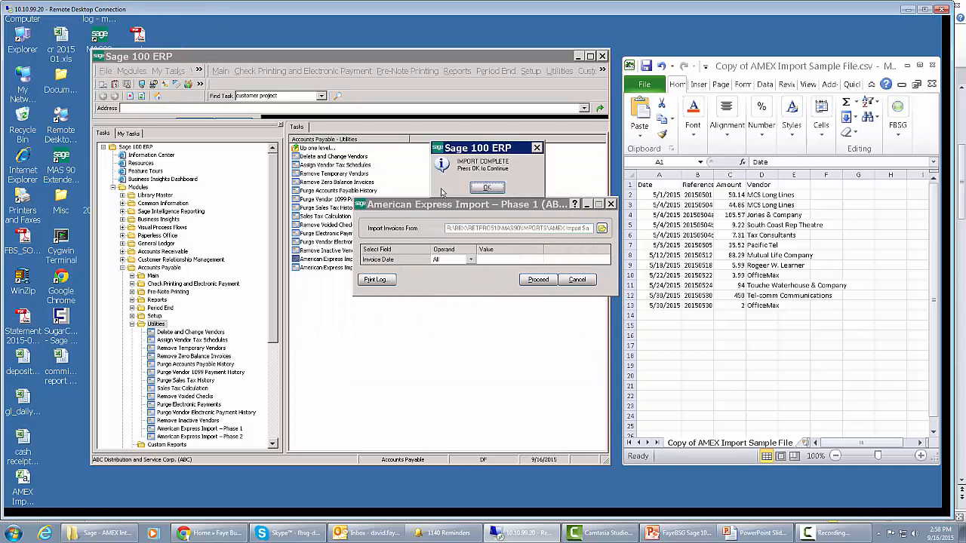
- Acknowledge Import Complete and proceed to print the Invoice Register for batch 00044
left_click(487, 188)
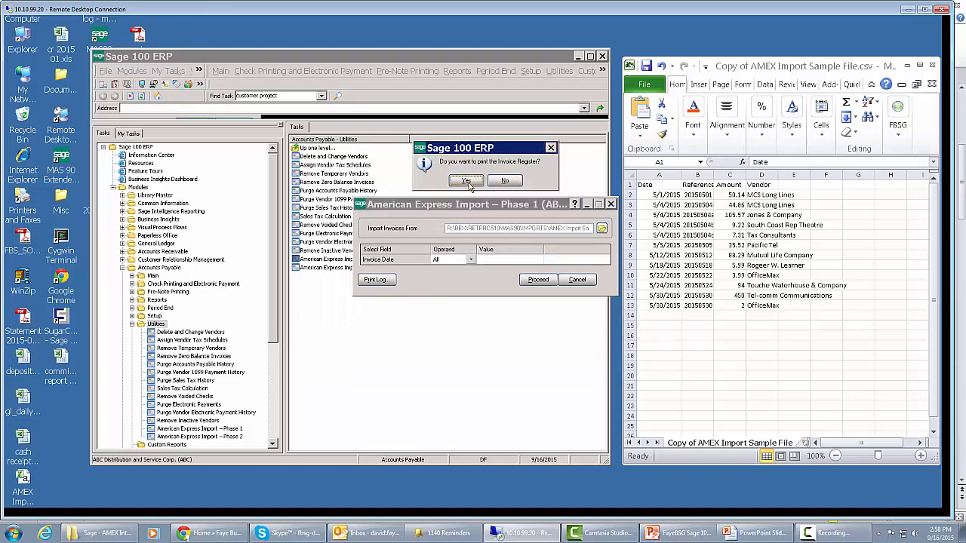
left_click(466, 180)
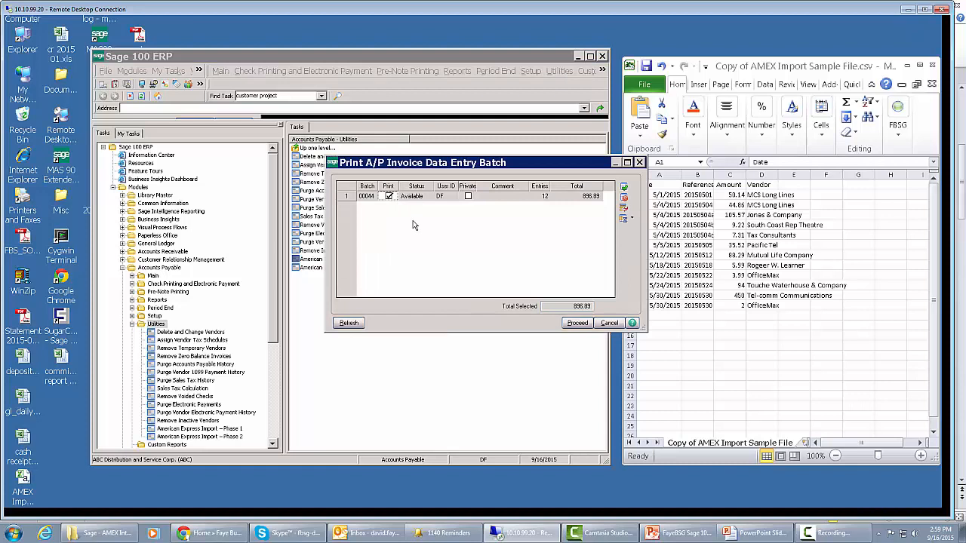
mouse_move(506, 245)
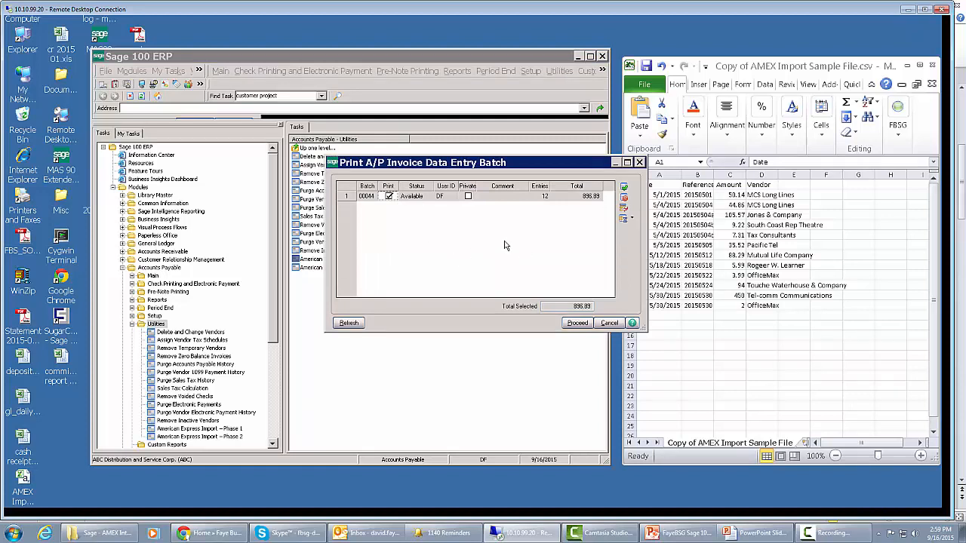
mouse_move(370, 209)
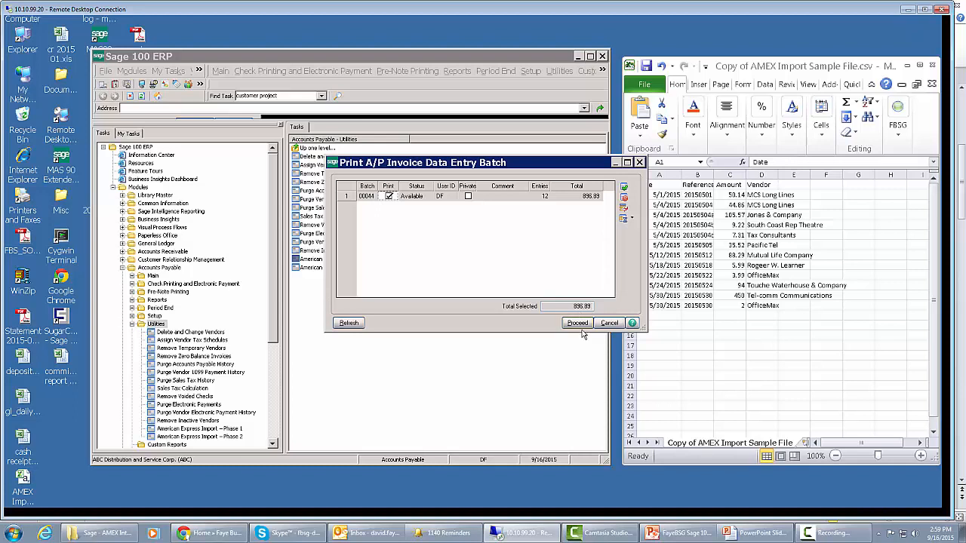
left_click(577, 322)
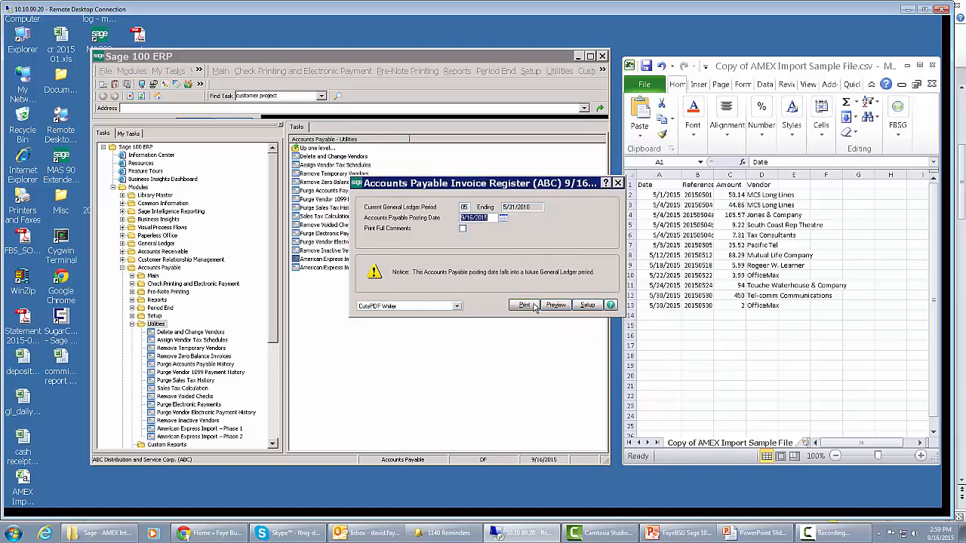
- Preview batch 00044's invoice register, decline the Daily Transaction Register, and select the Phase 2 import
left_click(525, 305)
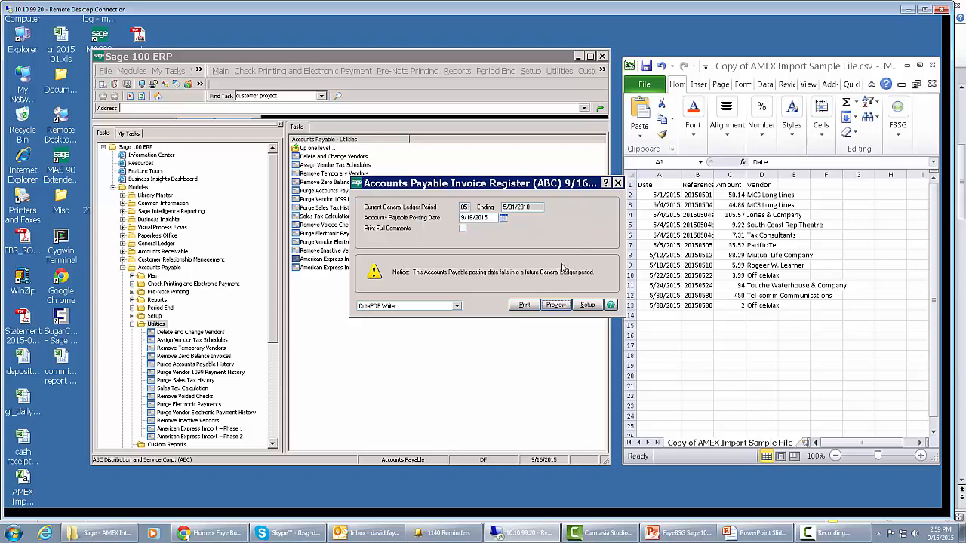
left_click(554, 305)
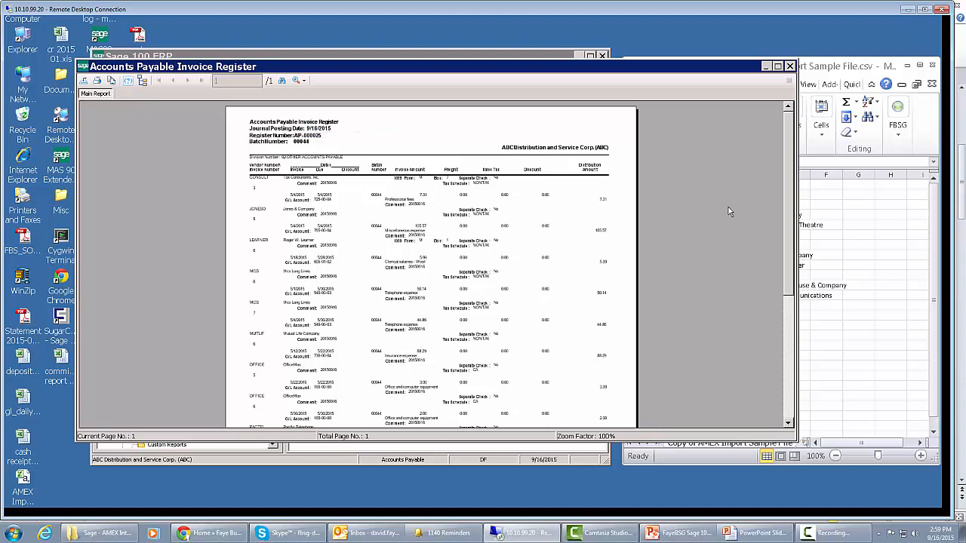
scroll("down", 3)
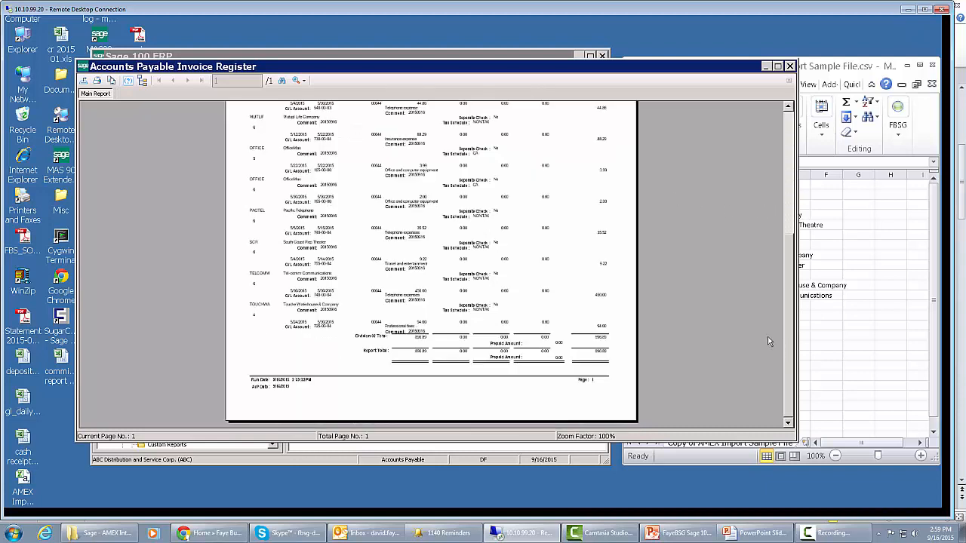
scroll("up", 3)
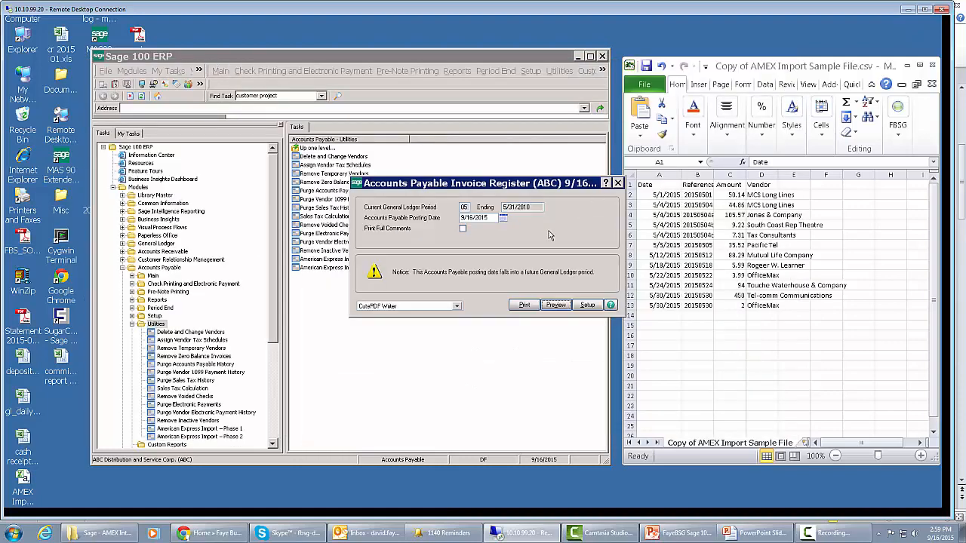
left_click(556, 305)
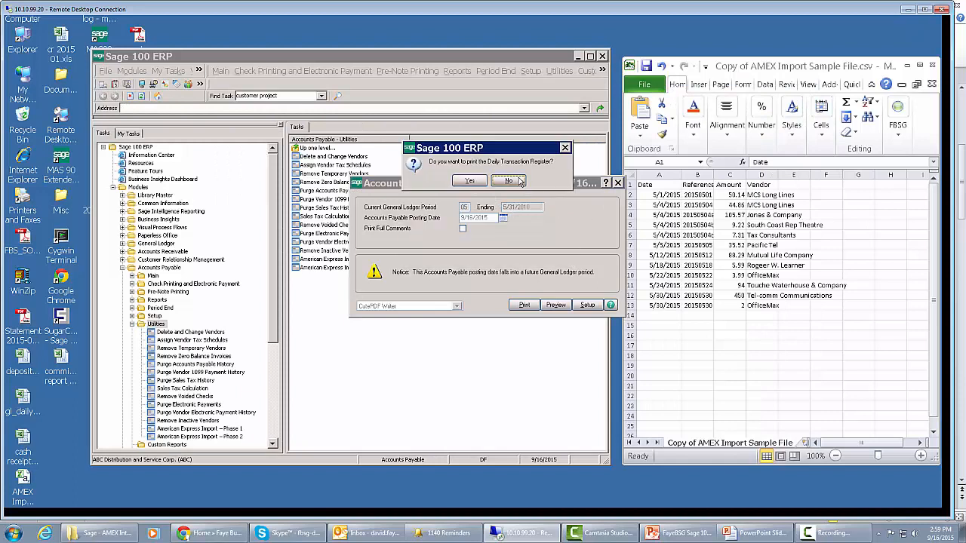
left_click(509, 181)
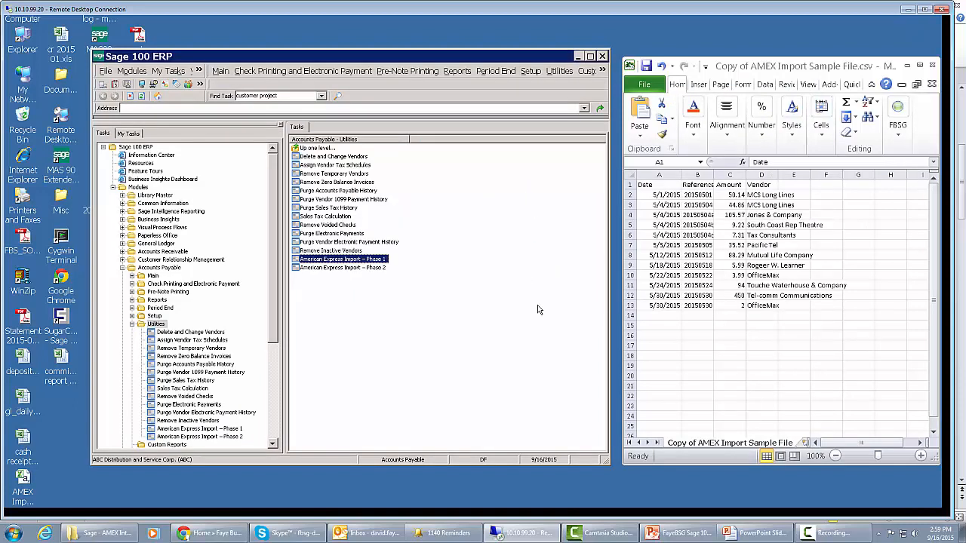
mouse_move(370, 292)
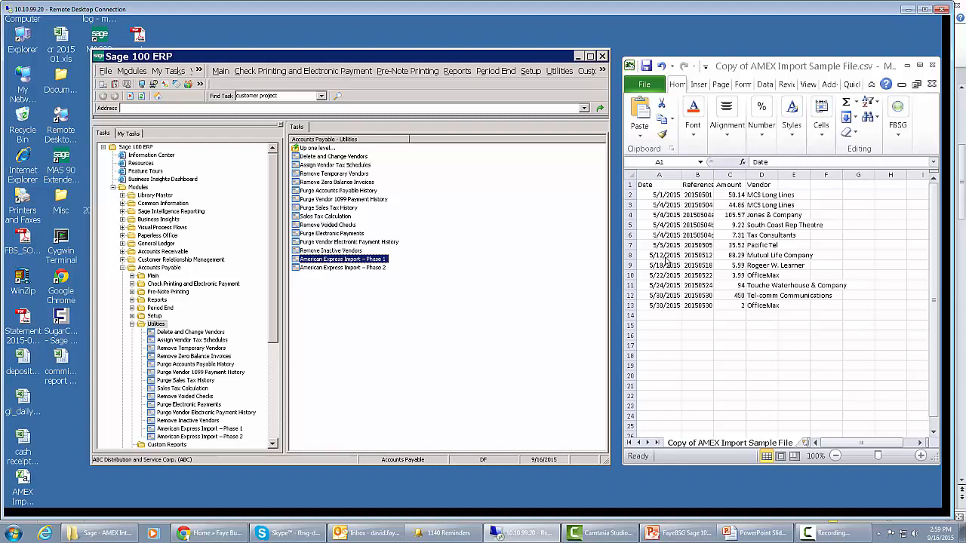
left_click(342, 268)
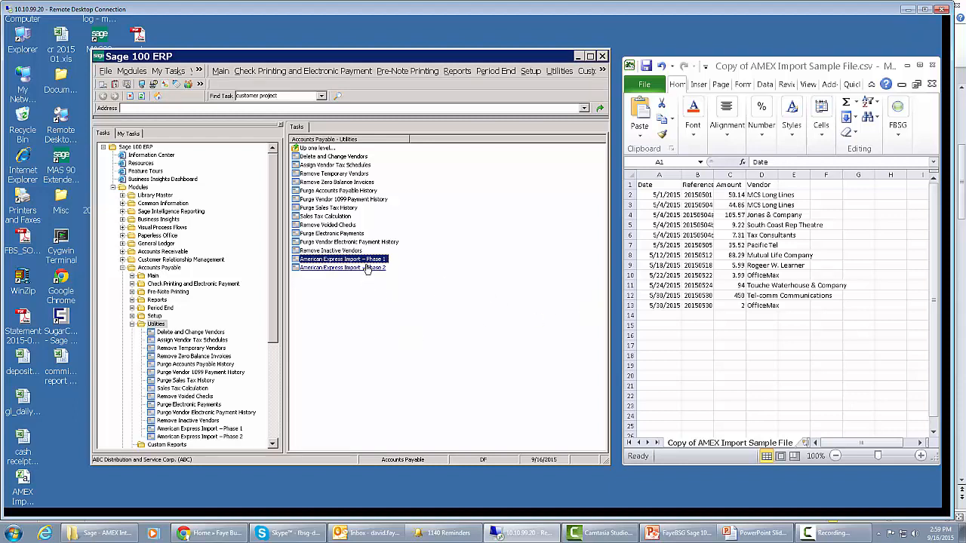
left_click(340, 267)
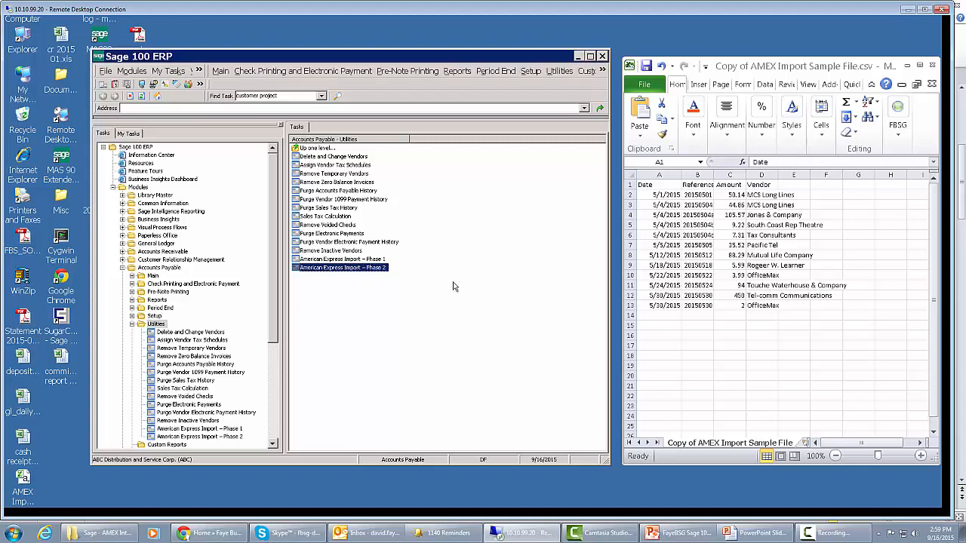
- Run American Express Import Phase 2 with vendor 02-AMEX and source journal AP-000025 from 9/16/2015
double_click(339, 267)
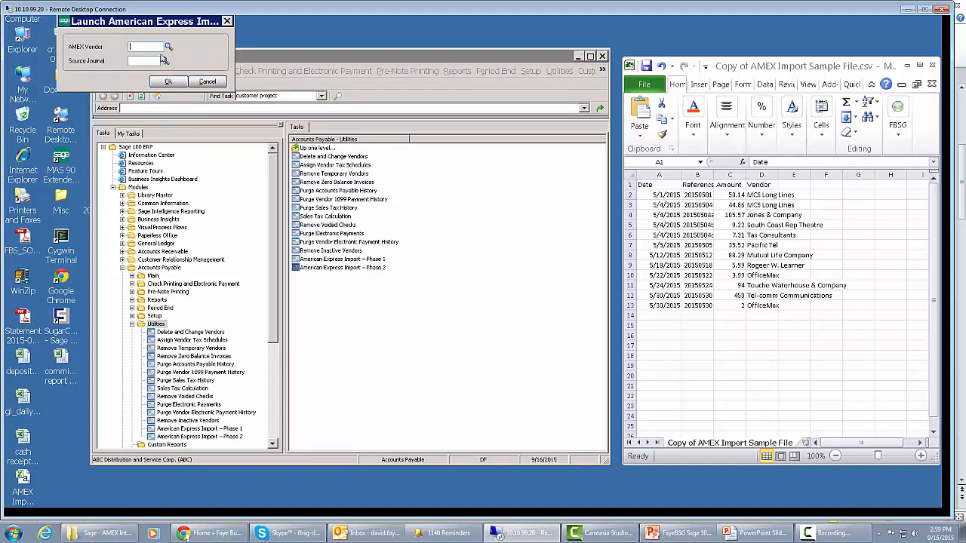
left_click(170, 47)
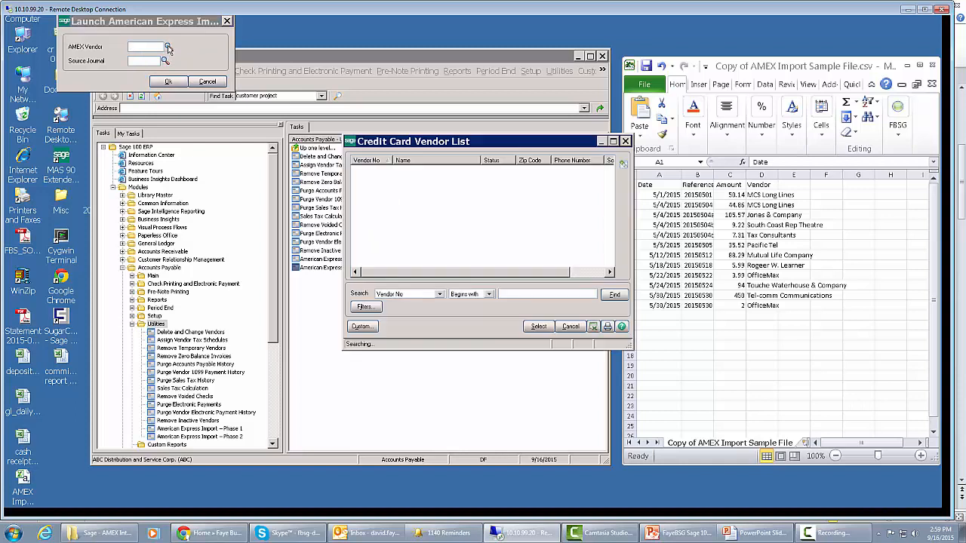
left_click(614, 295)
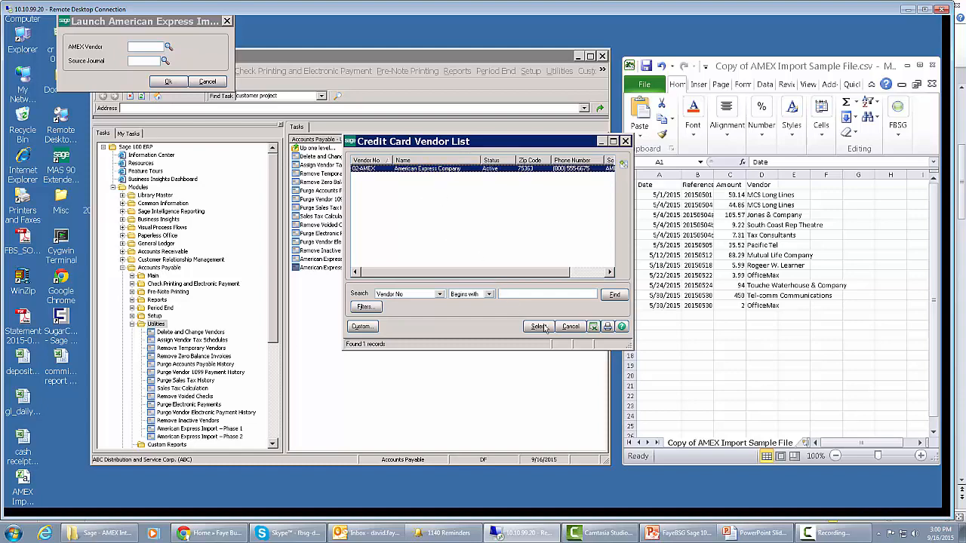
left_click(538, 326)
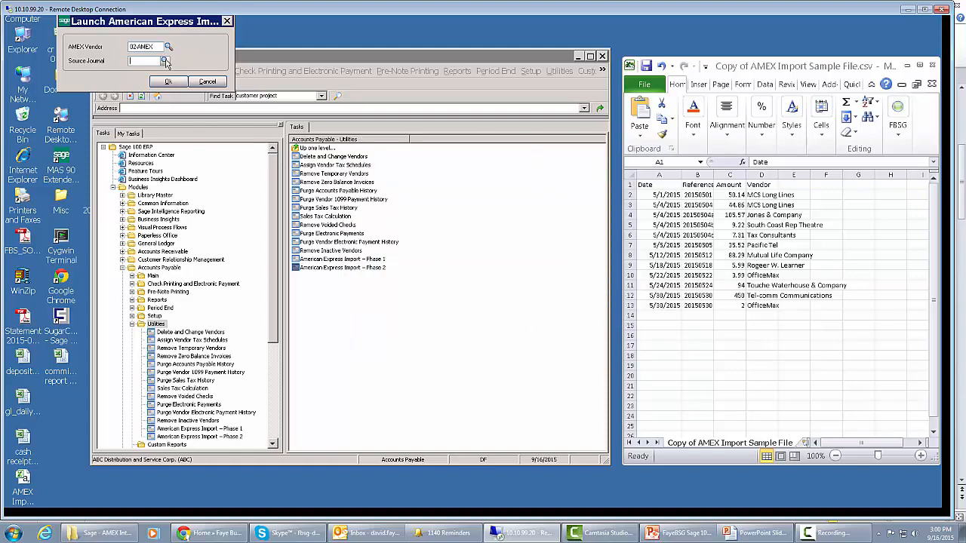
left_click(165, 60)
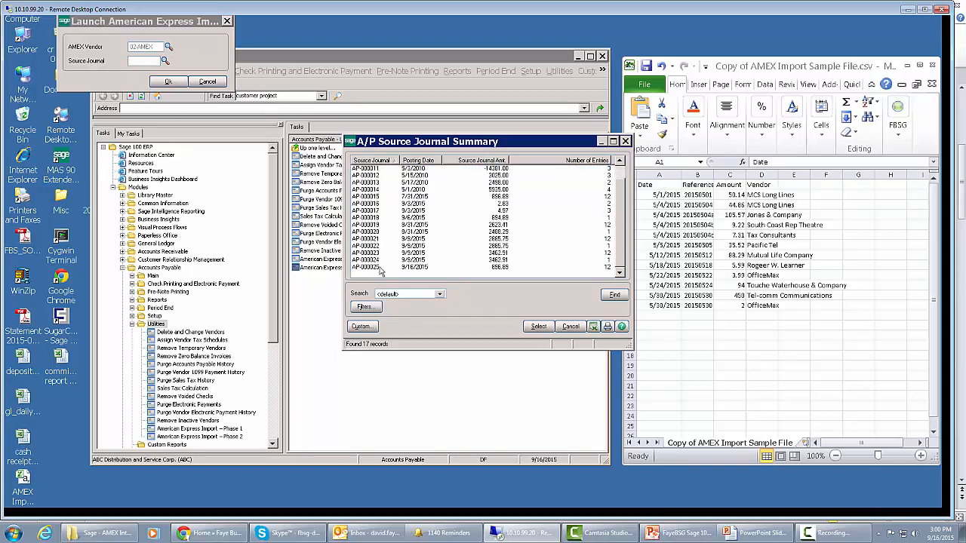
left_click(415, 267)
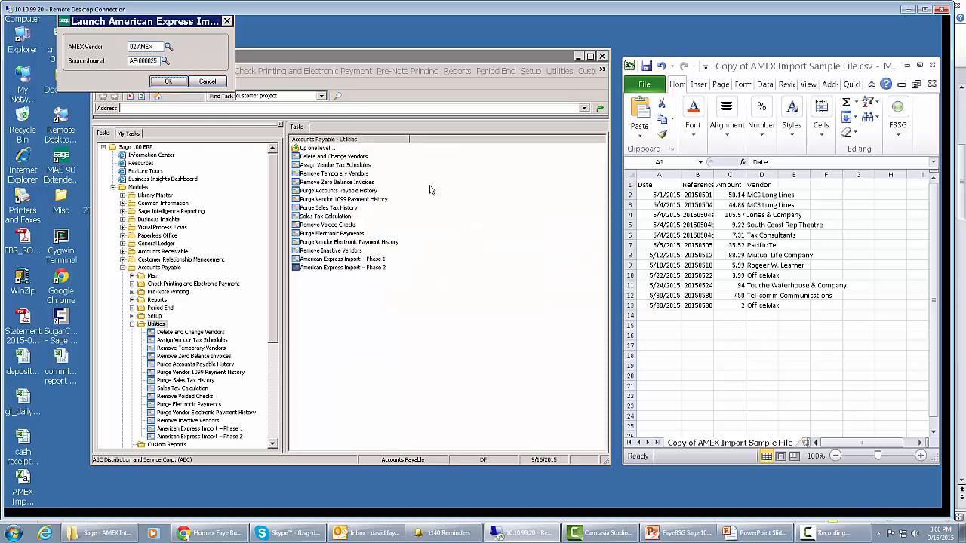
left_click(168, 81)
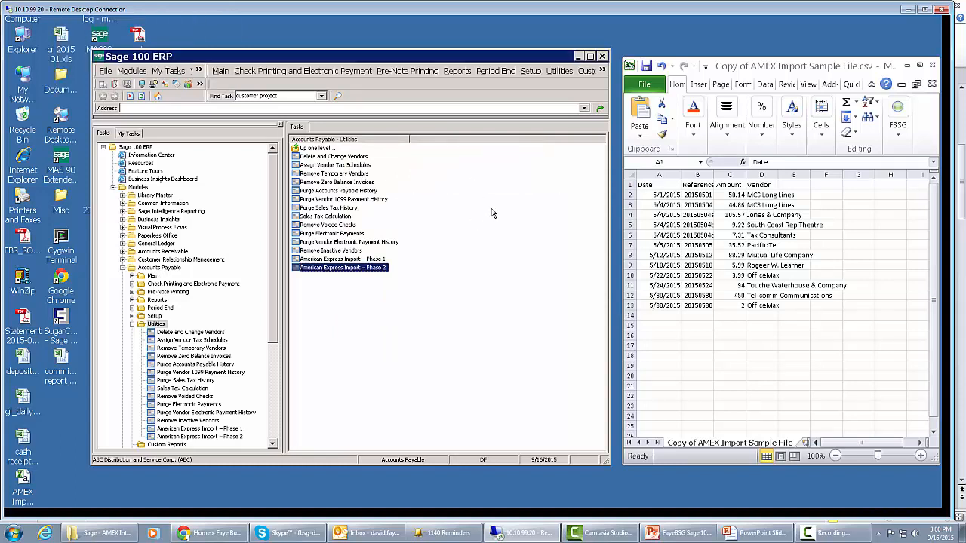
- Preview the invoice register for batch 00045 and confirm updating it
double_click(341, 267)
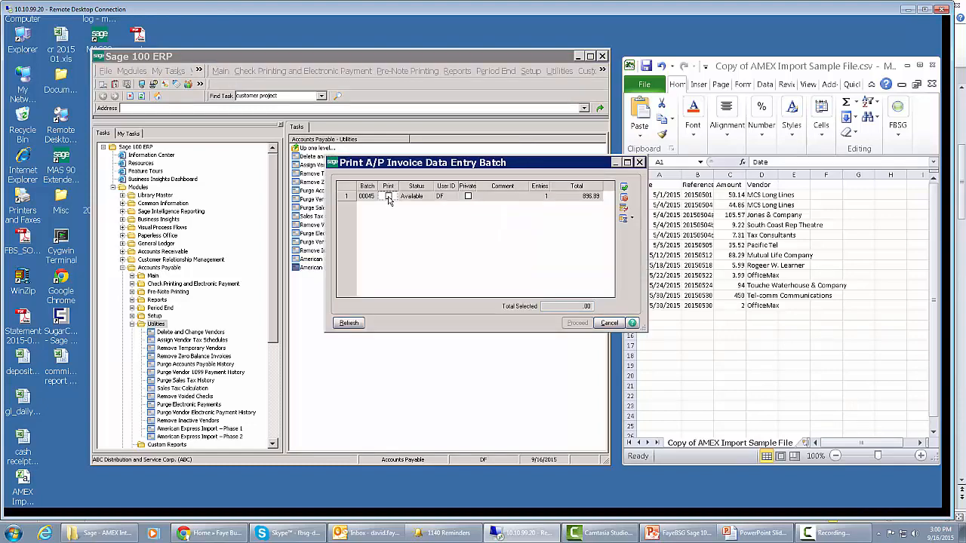
left_click(577, 322)
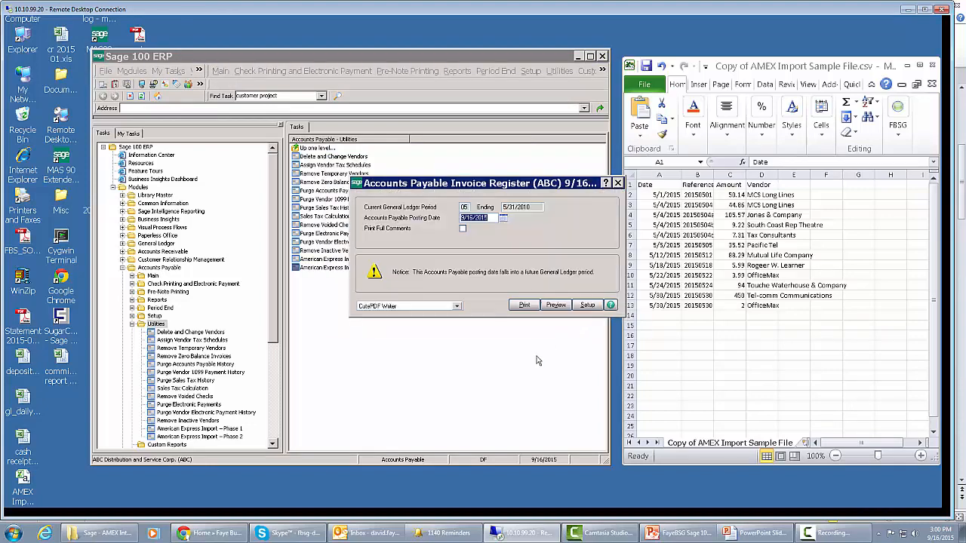
left_click(556, 305)
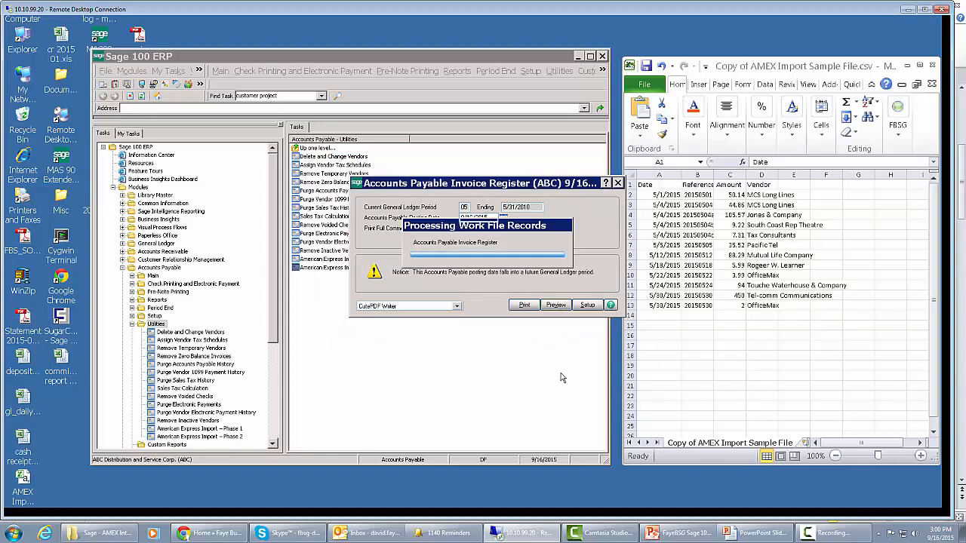
left_click(556, 305)
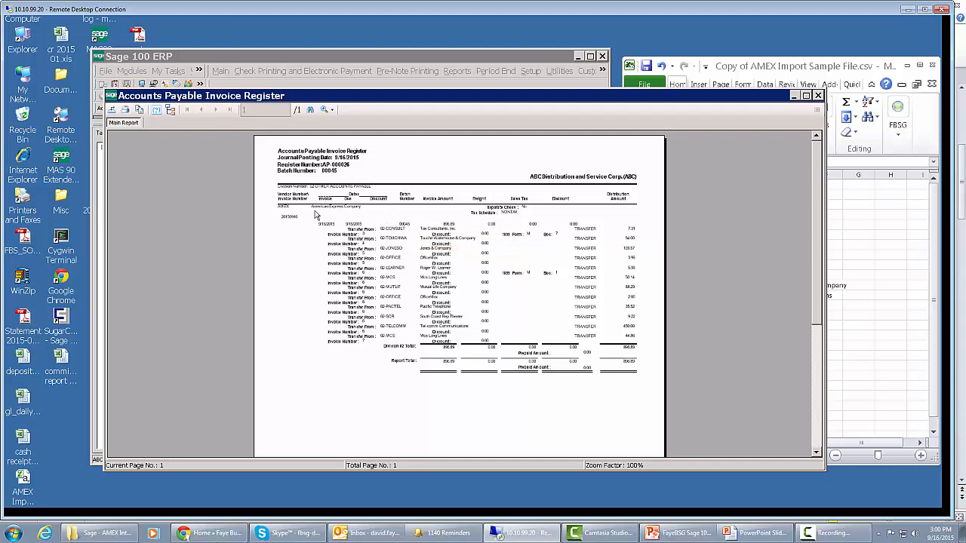
mouse_move(626, 338)
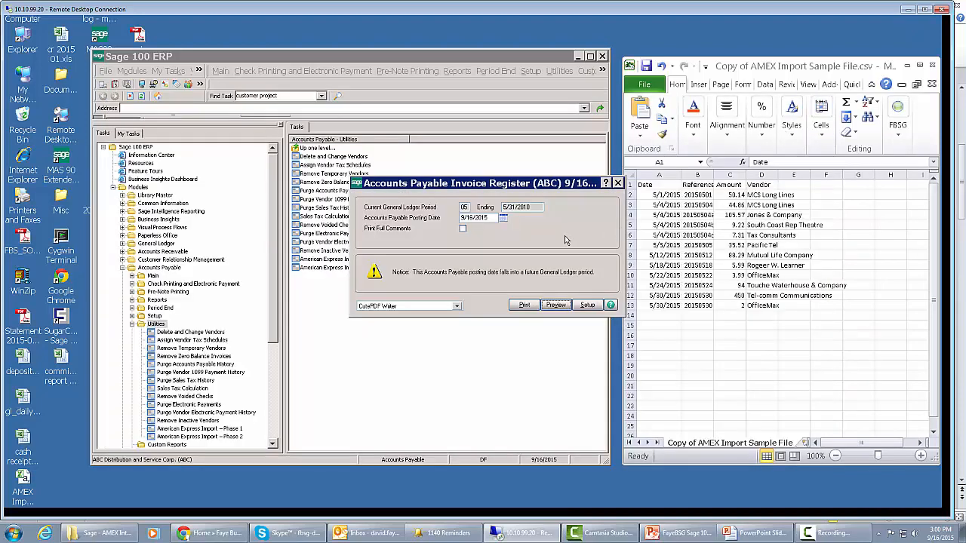
left_click(555, 305)
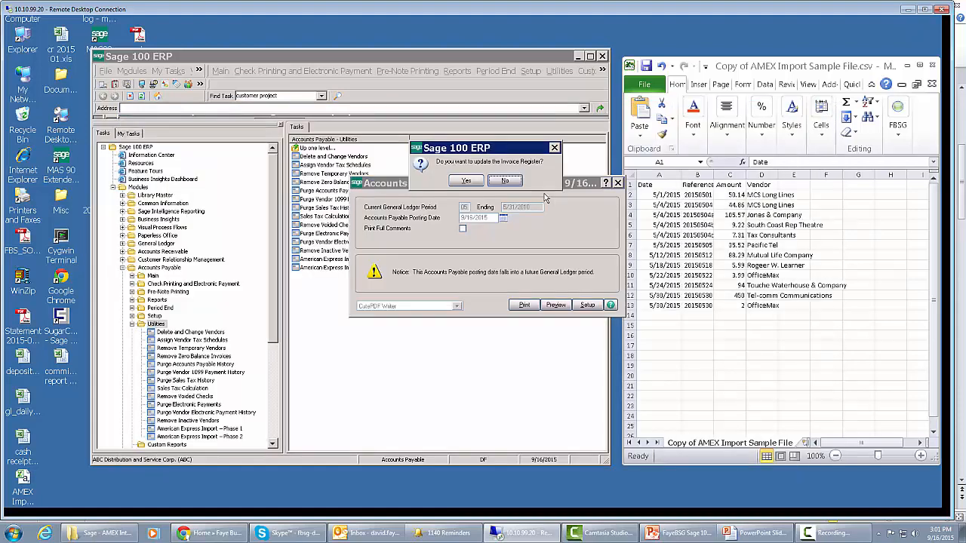
left_click(505, 181)
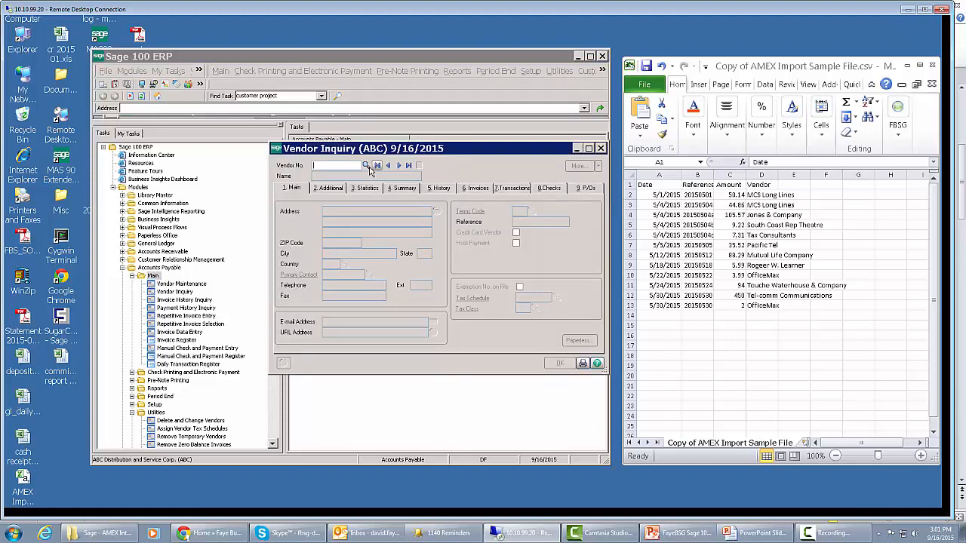
- Look up American Express Company in Vendor Inquiry and review invoice 20150916's twelve transfer lines
left_click(366, 165)
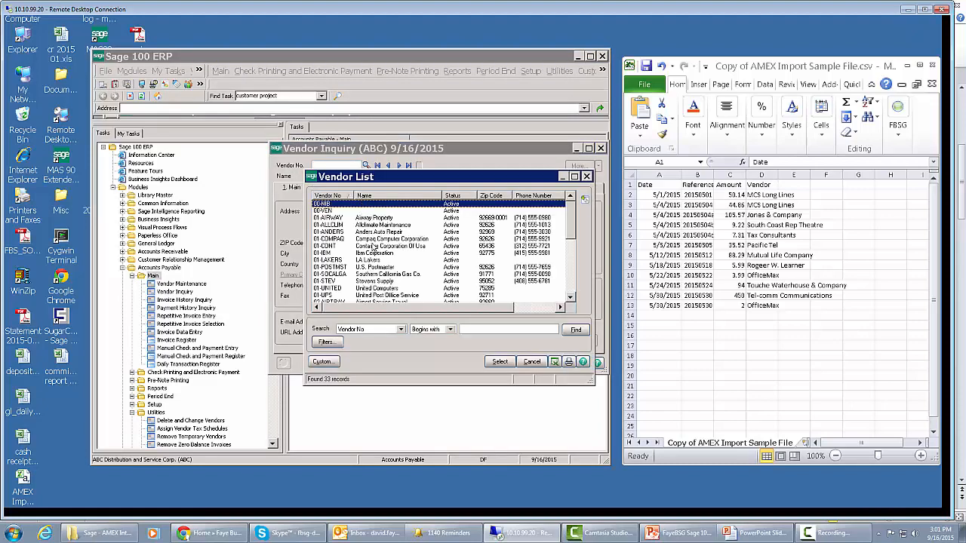
scroll("down", 3)
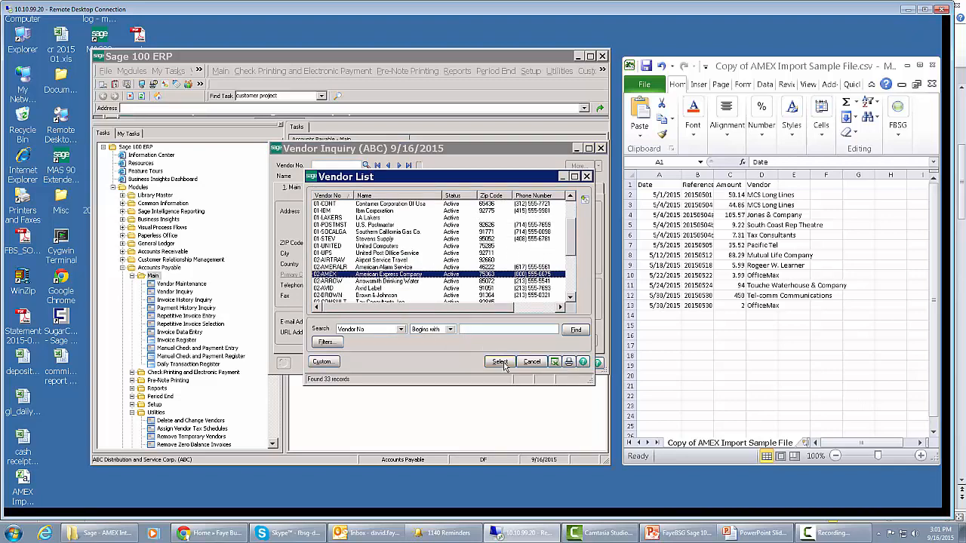
left_click(500, 361)
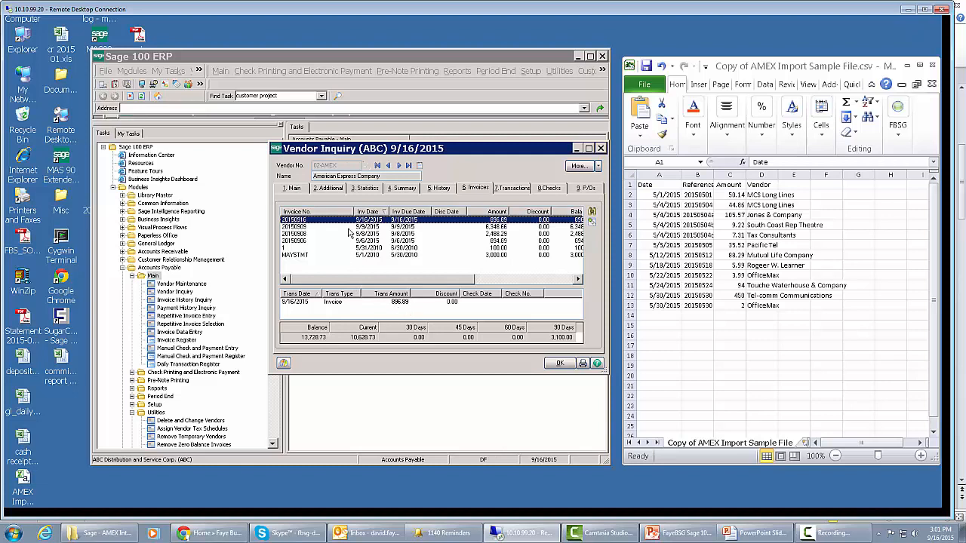
mouse_move(347, 228)
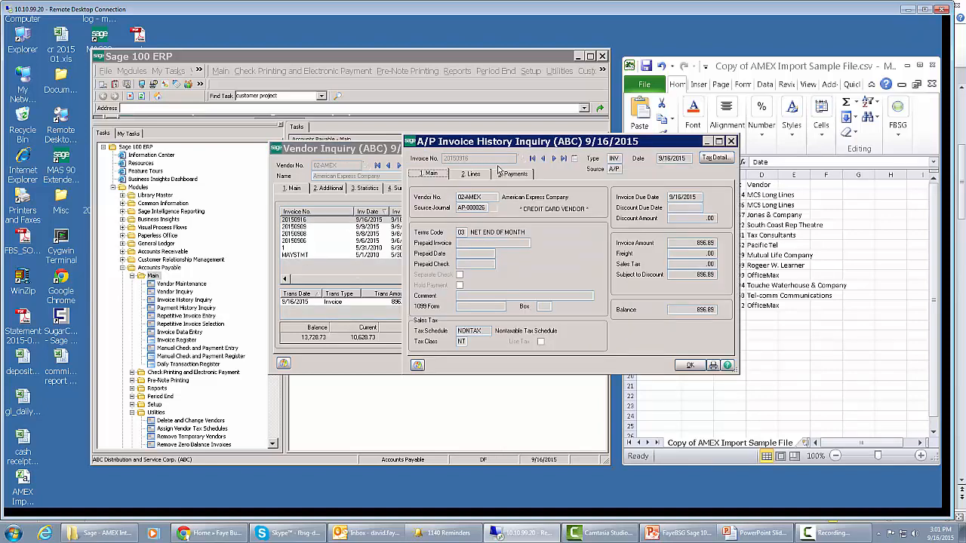
left_click(468, 174)
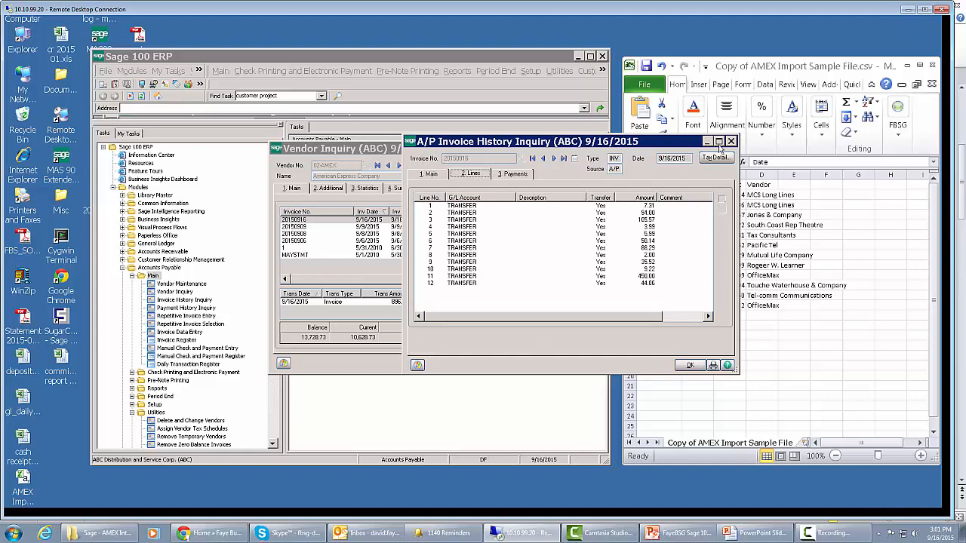
left_click(729, 141)
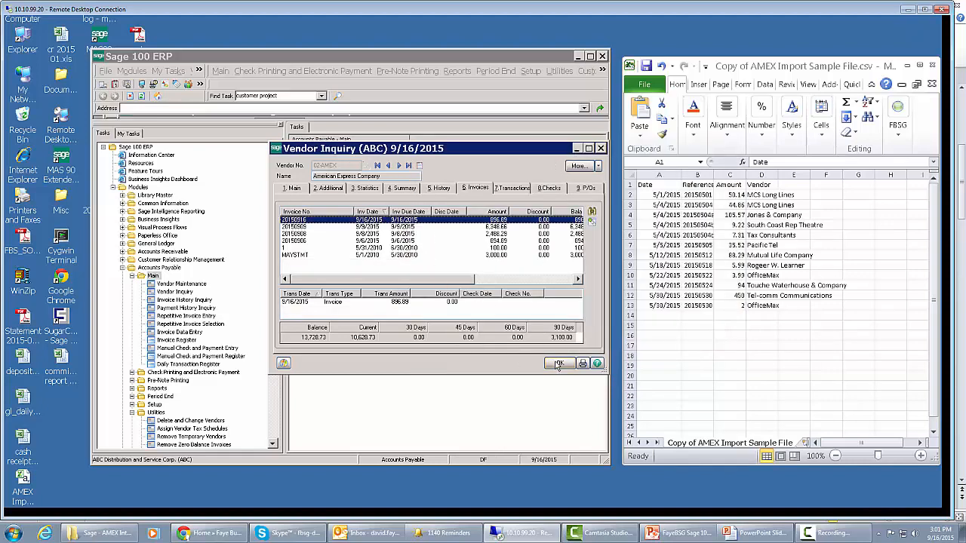
- Load vendor 02-PACTEL Pacific Telephone and view the payment applied to its 35.52 invoice
left_click(560, 363)
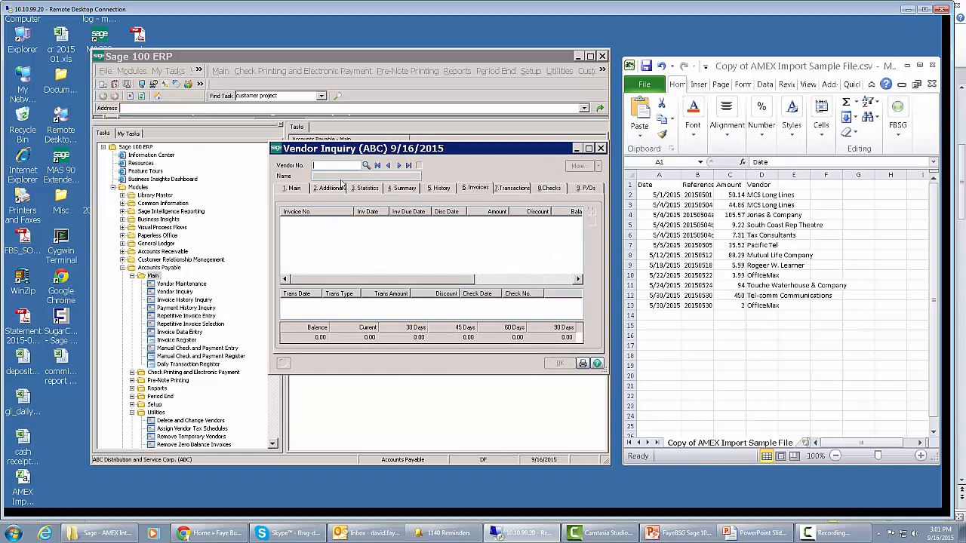
left_click(366, 165)
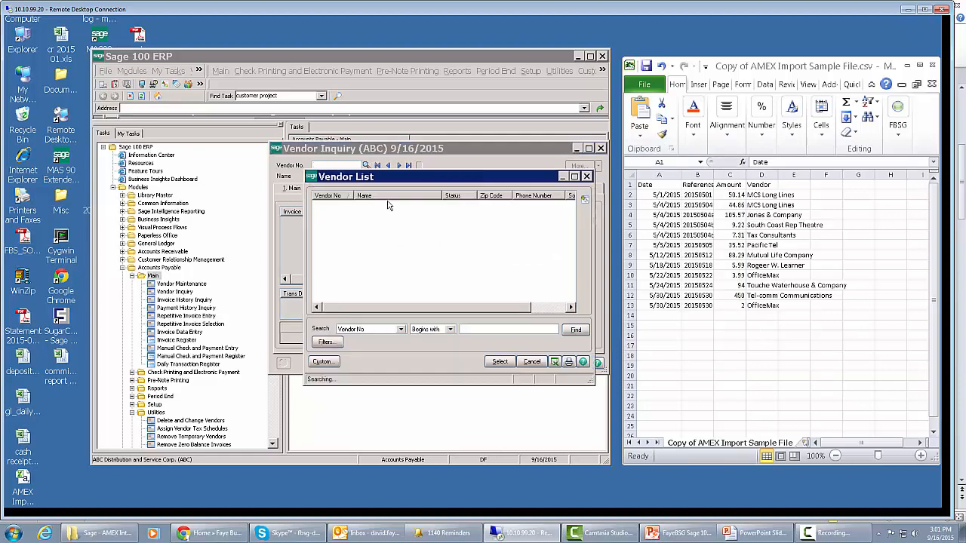
left_click(575, 329)
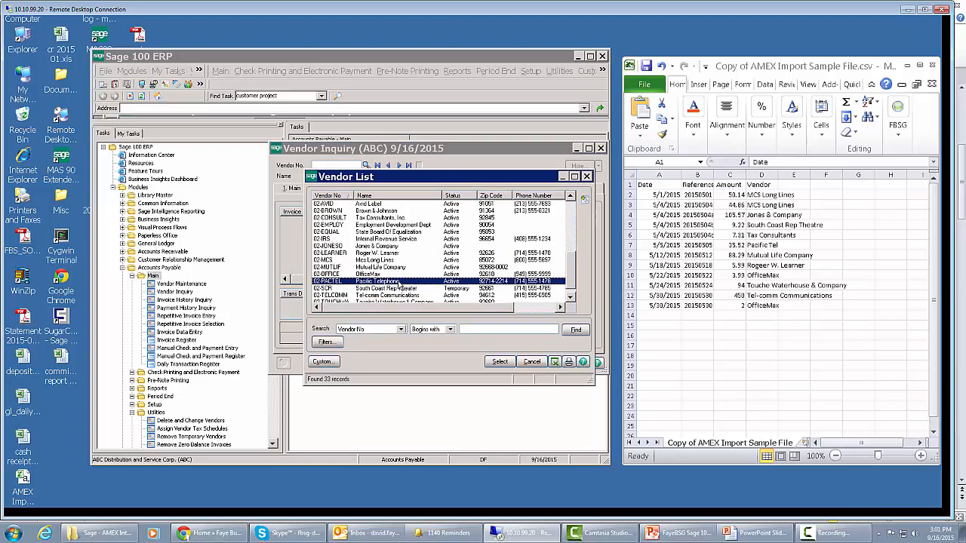
left_click(500, 361)
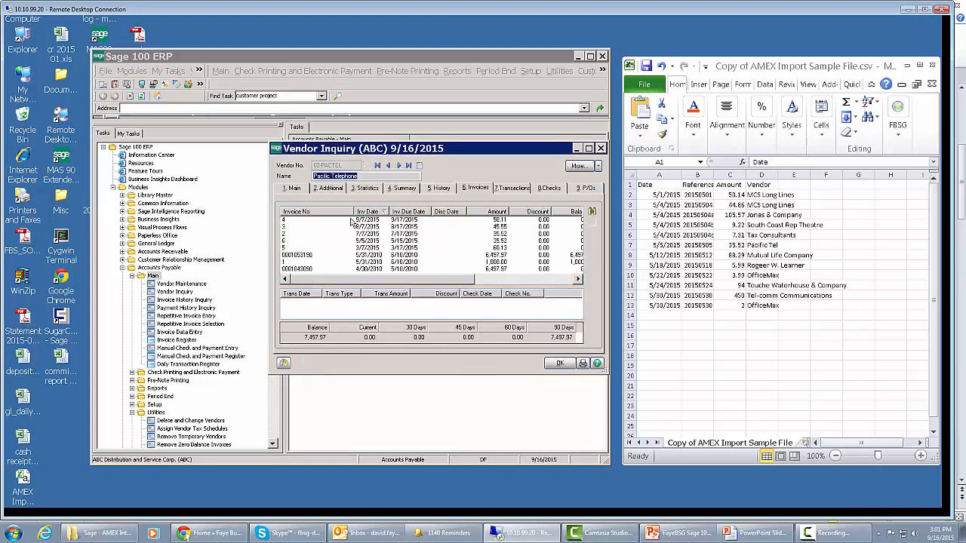
mouse_move(428, 241)
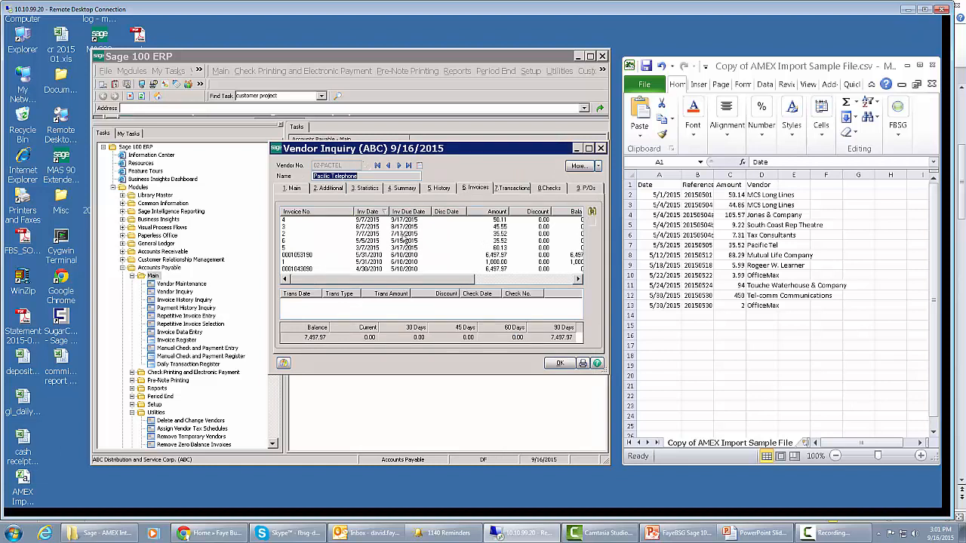
left_click(366, 241)
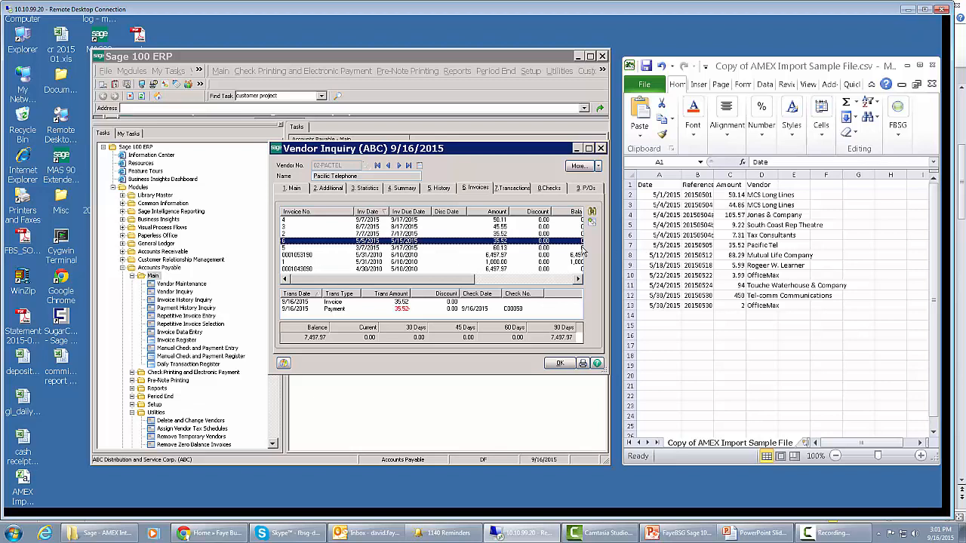
mouse_move(585, 252)
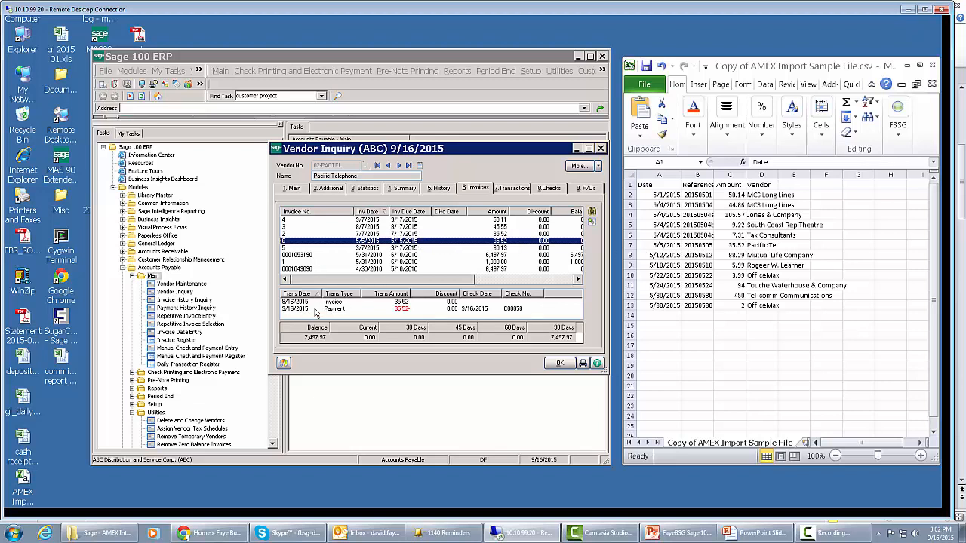
mouse_move(525, 315)
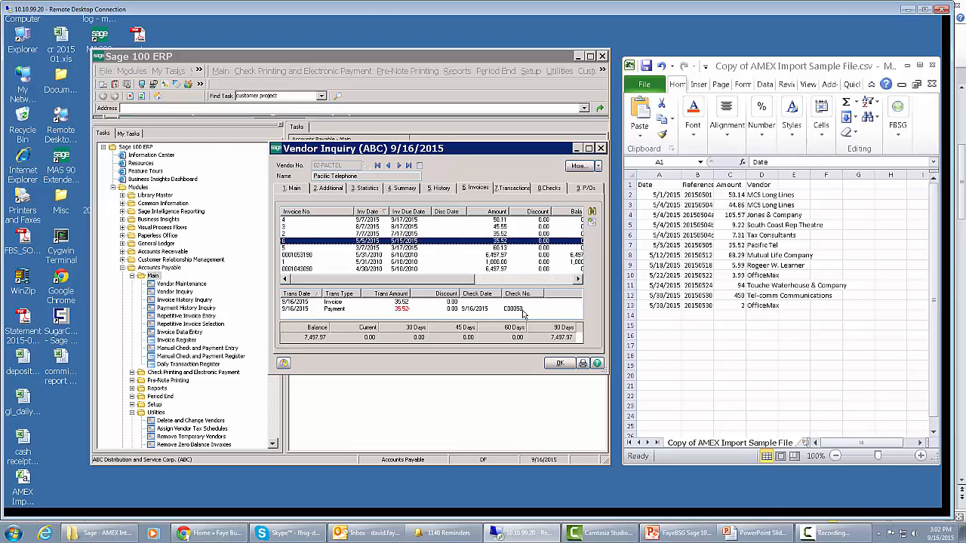
mouse_move(519, 313)
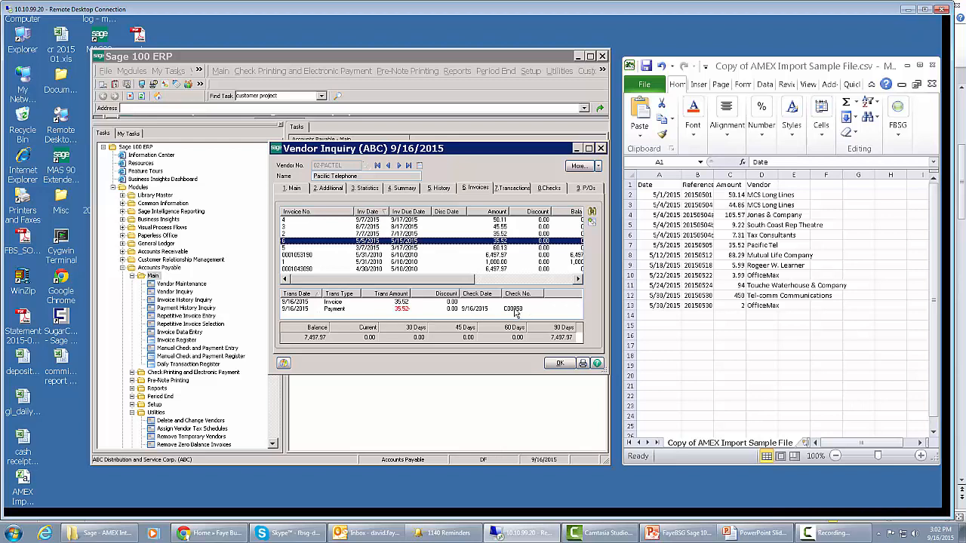
mouse_move(698, 468)
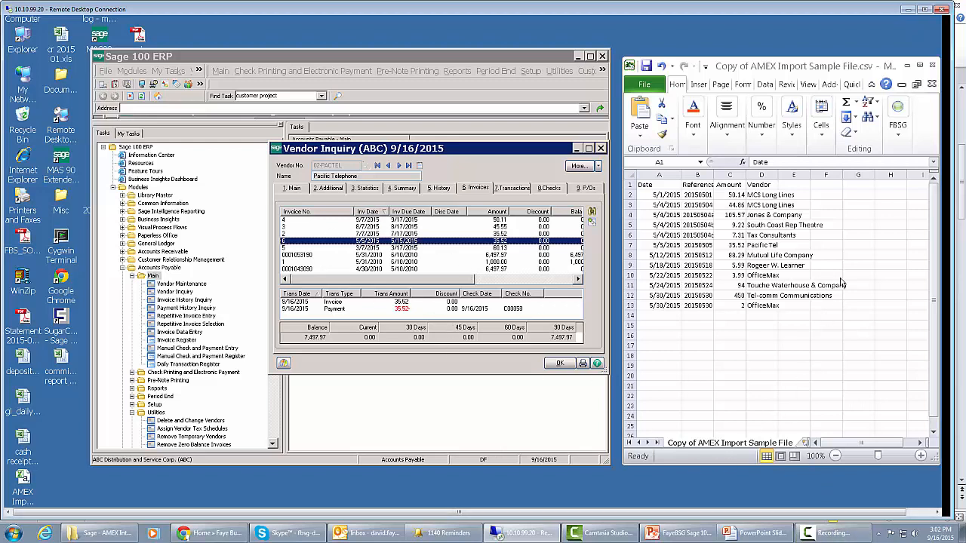
mouse_move(804, 285)
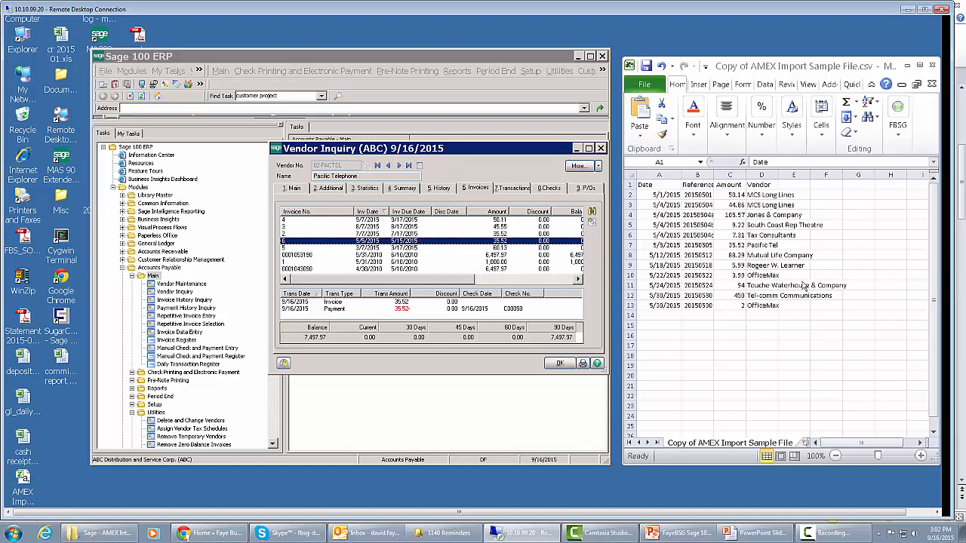